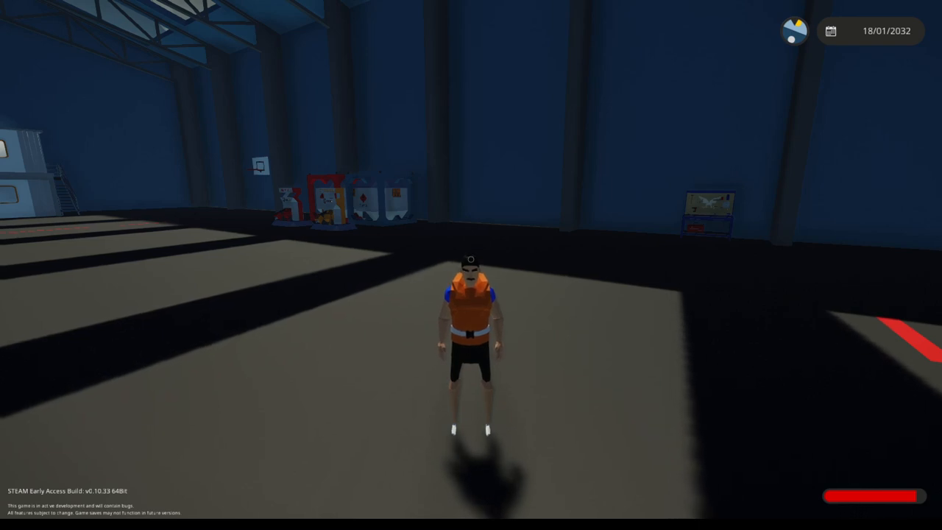
# - Walk the character up to the hangar workbench to start editing a vehicle
pyautogui.press('w')
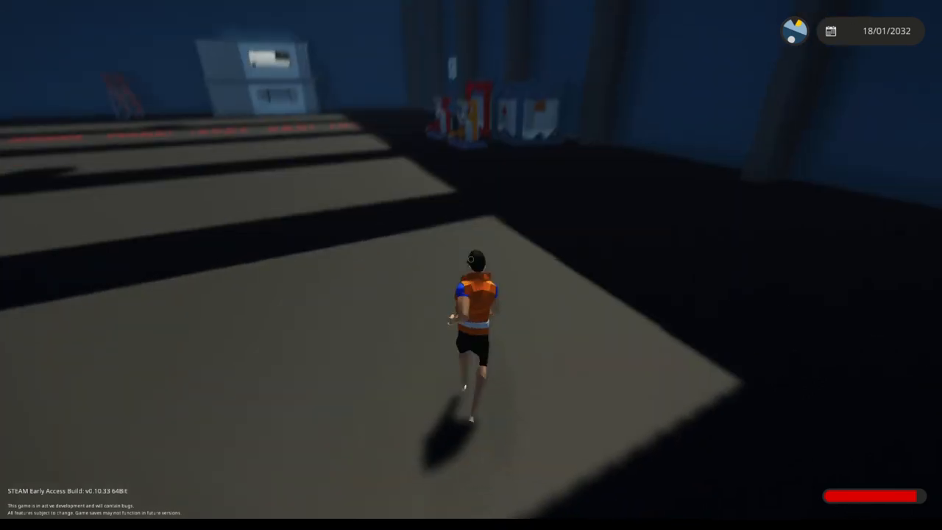
pyautogui.press('w')
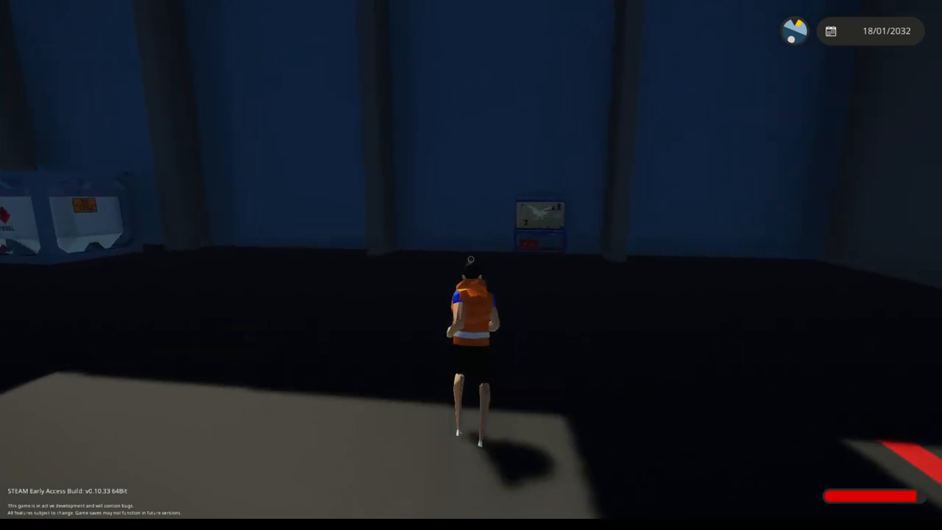
pyautogui.press('w')
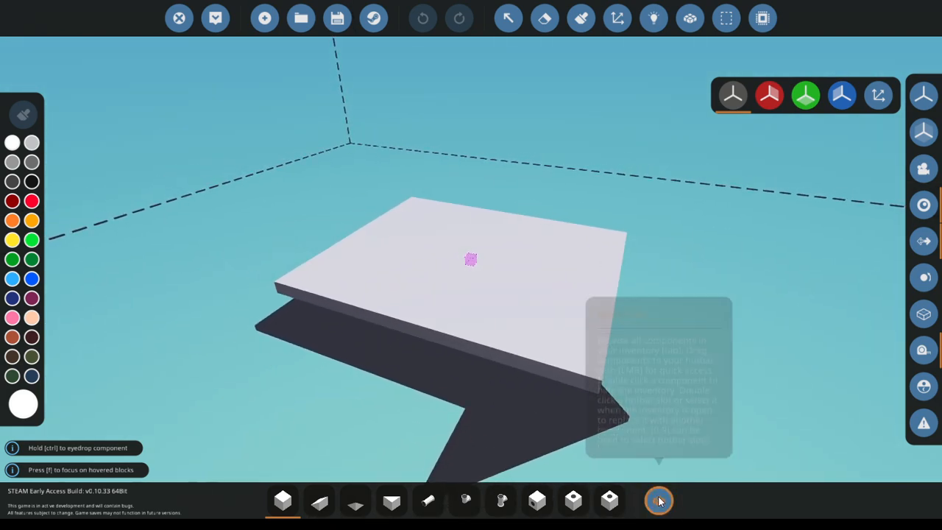
# - Place a small, a medium and a large engine side by side on the deck from the inventory
pyautogui.click(659, 500)
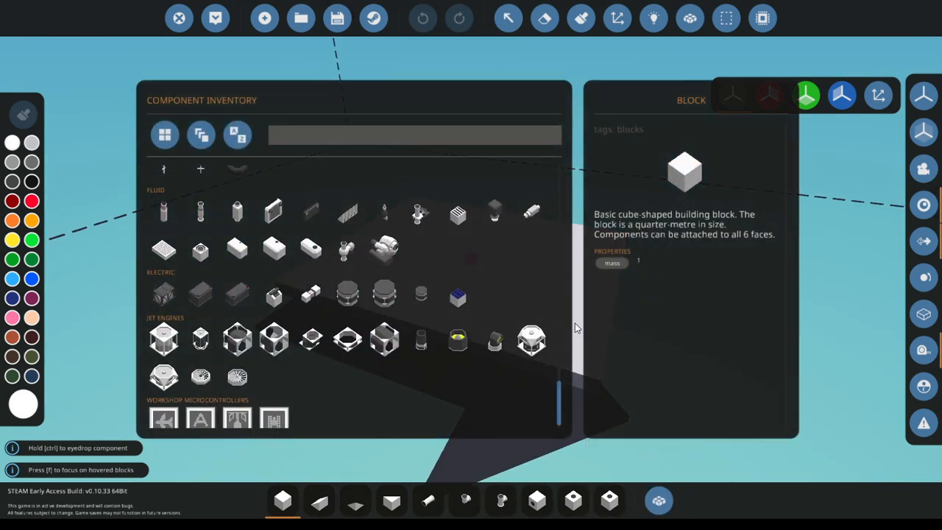
pyautogui.scroll(-3)
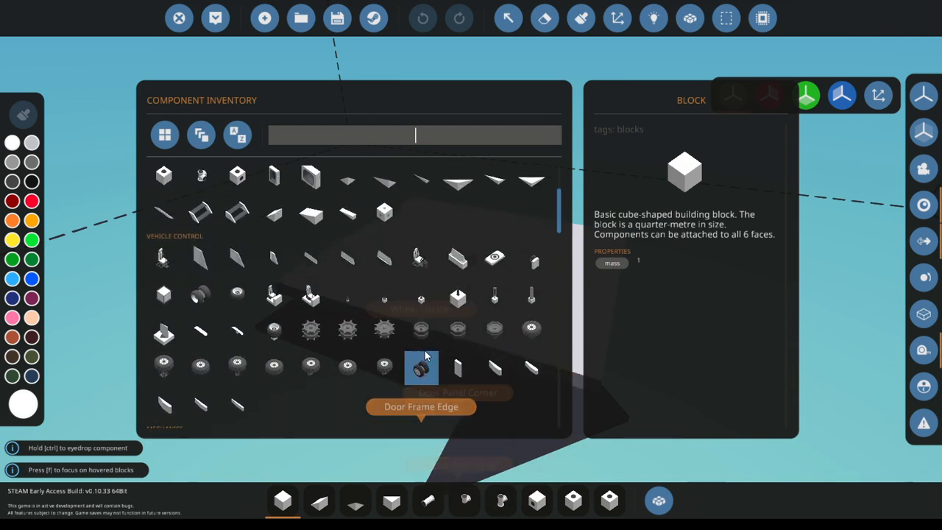
pyautogui.scroll(-3)
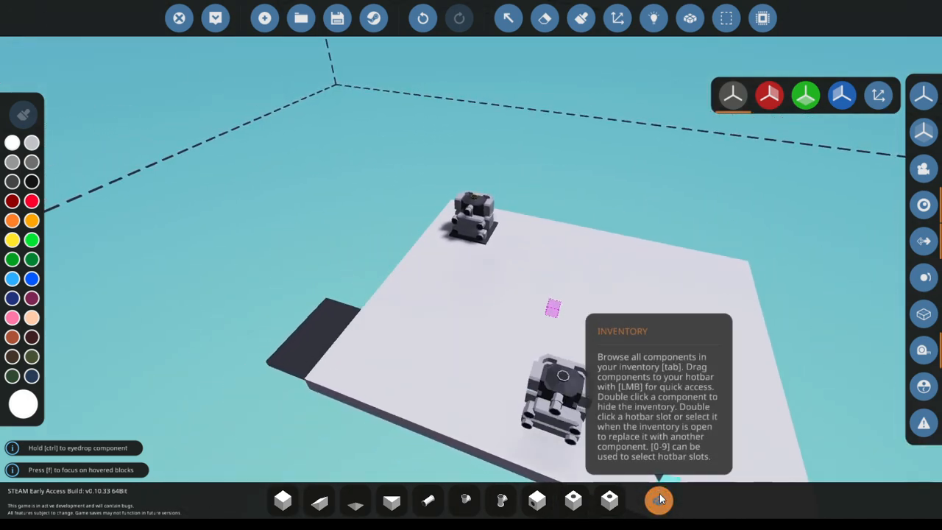
pyautogui.click(659, 501)
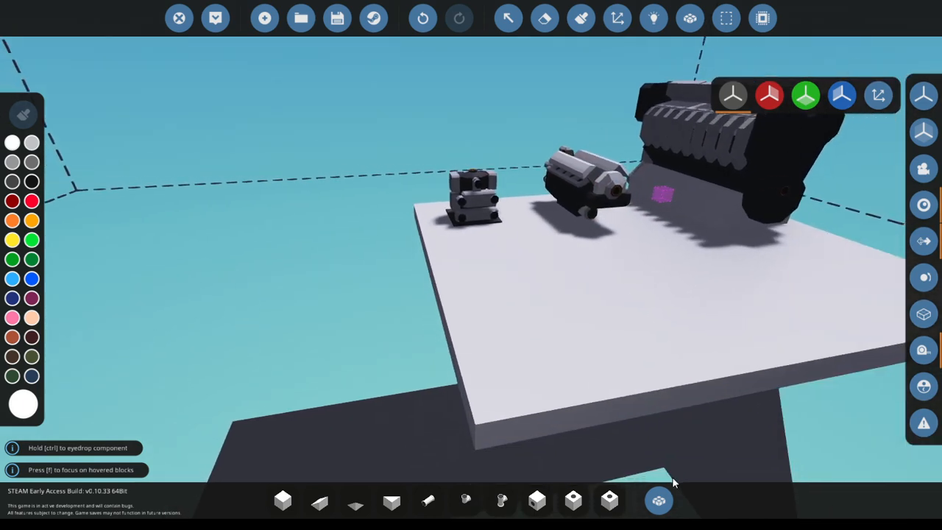
pyautogui.click(658, 500)
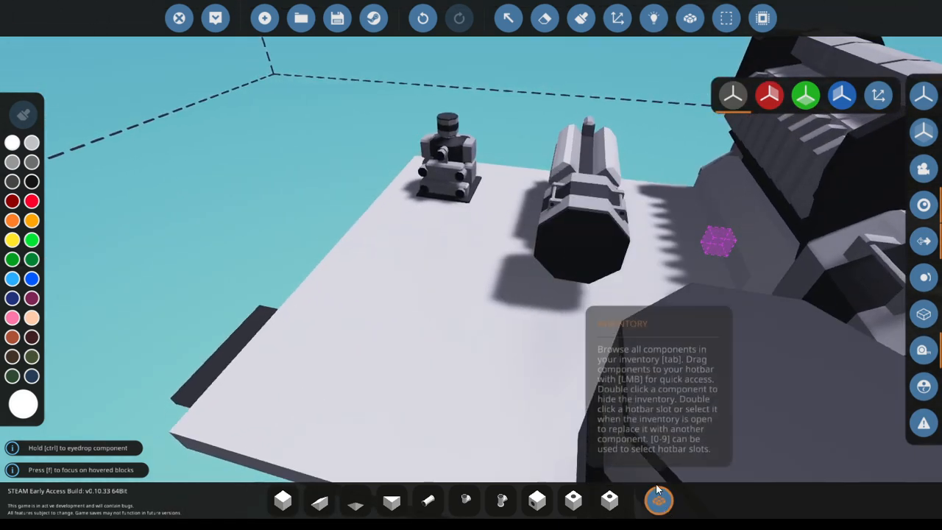
# - Fit a generator with pipes to the small engine and cut a long recessed well into the deck
pyautogui.click(658, 500)
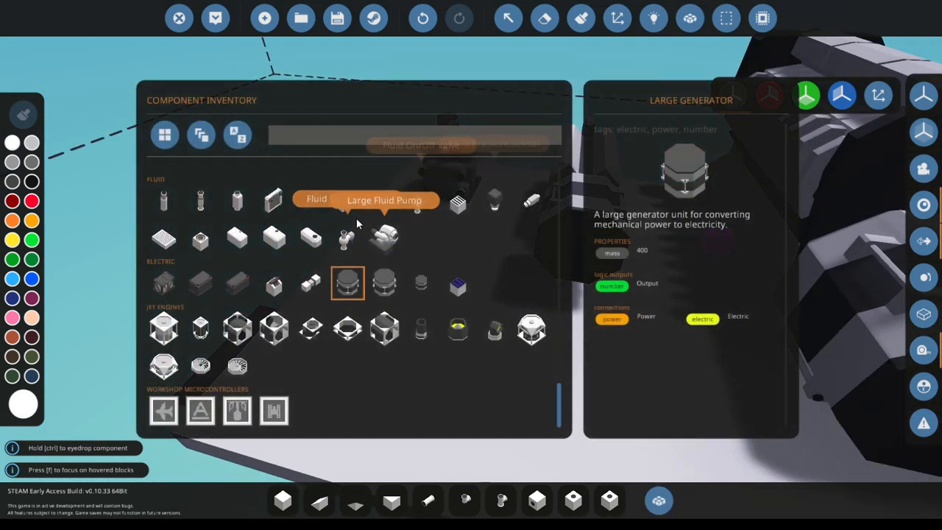
pyautogui.scroll(-3)
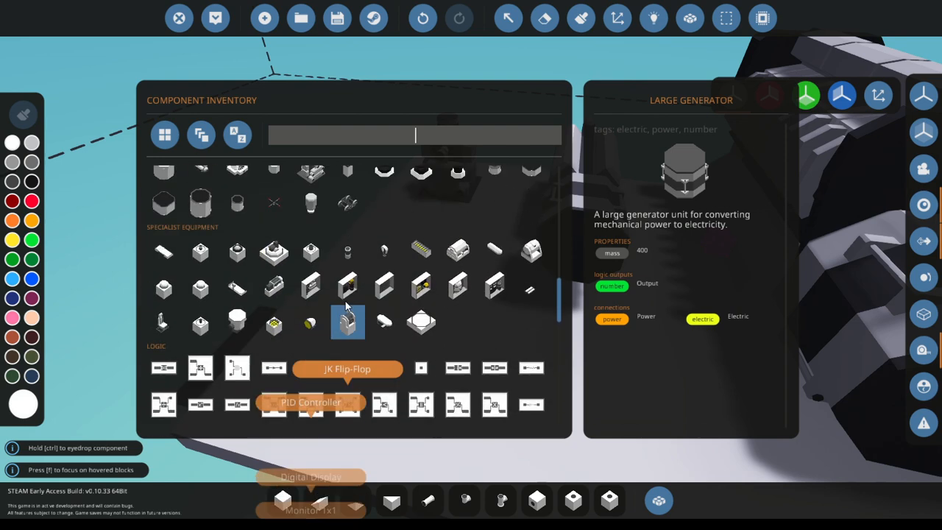
pyautogui.scroll(3)
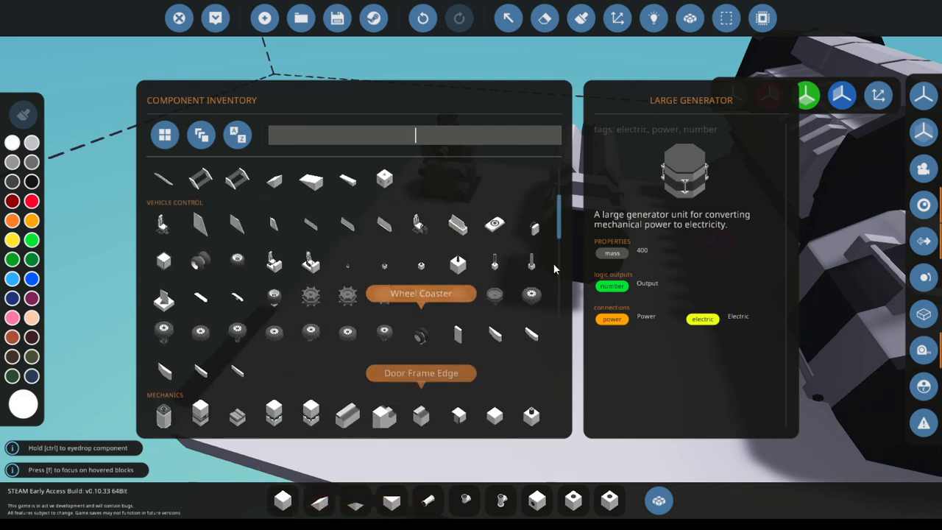
pyautogui.scroll(3)
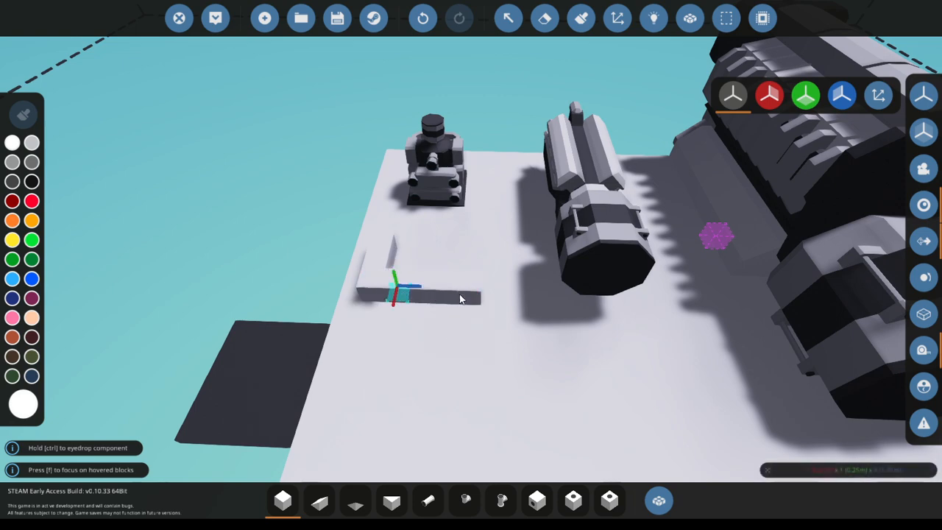
pyautogui.moveTo(394, 294); pyautogui.dragTo(471, 258)
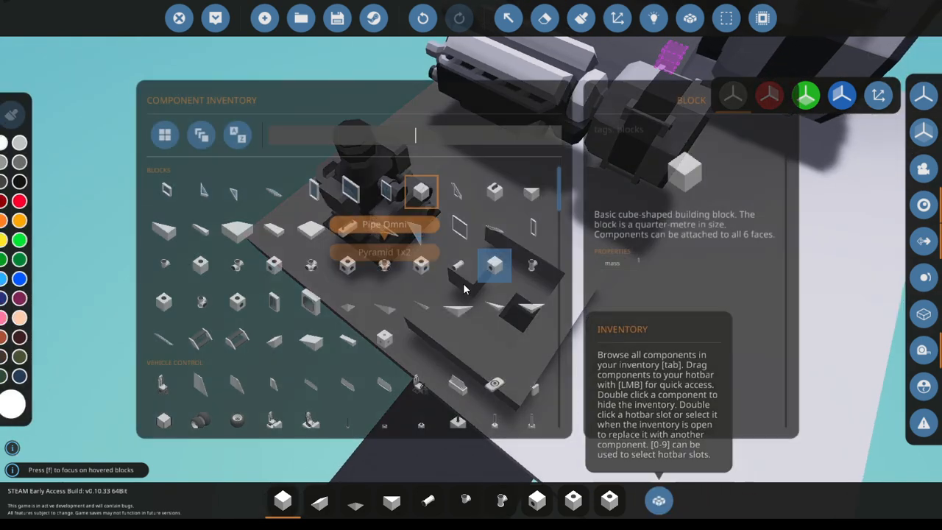
pyautogui.scroll(-3)
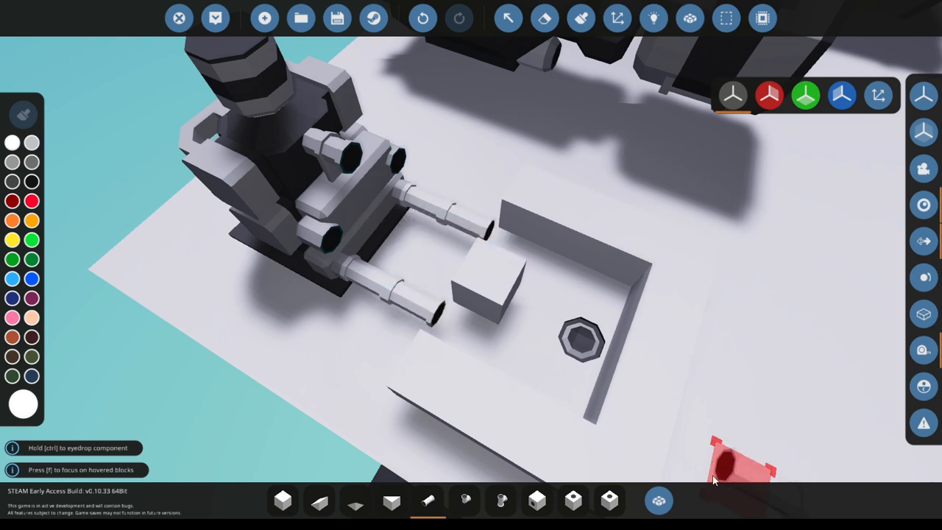
pyautogui.click(660, 500)
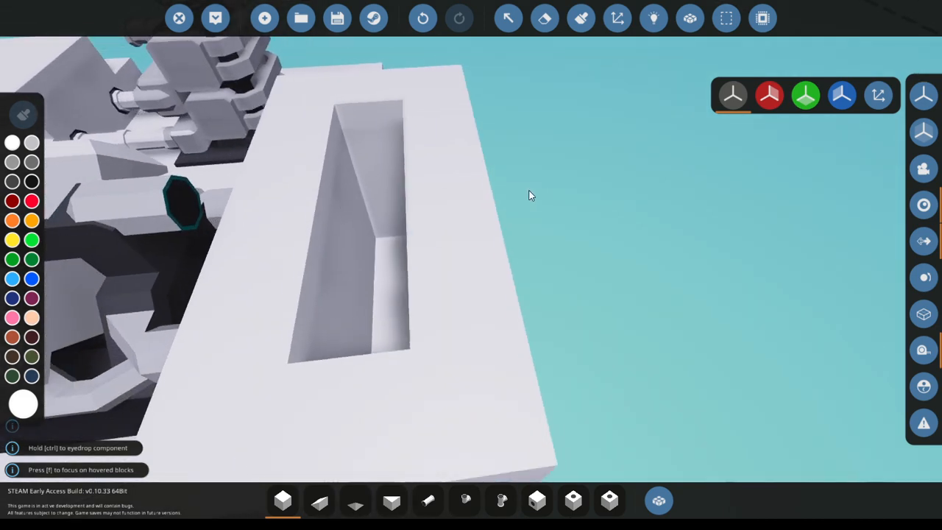
# - Seat a generator in the well beside the medium engine, undoing a misplaced part
pyautogui.moveTo(530, 195); pyautogui.dragTo(589, 175)
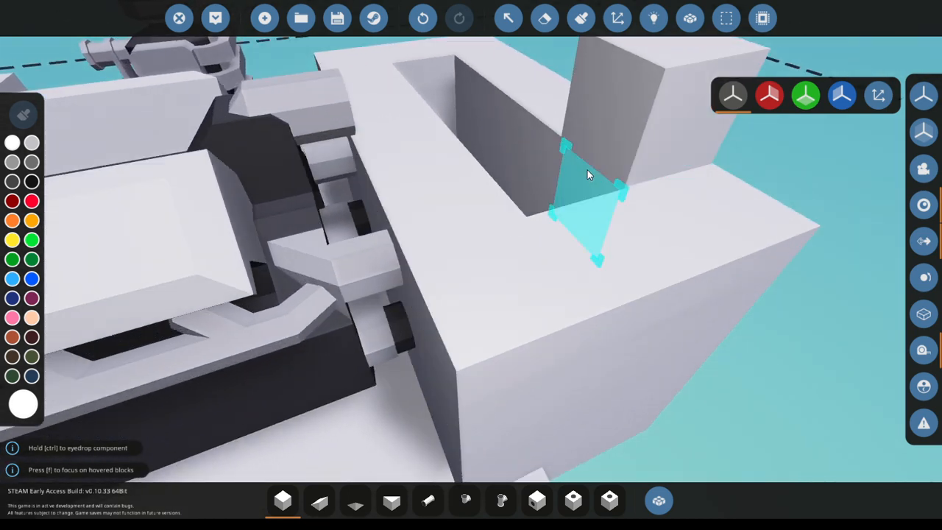
pyautogui.click(424, 17)
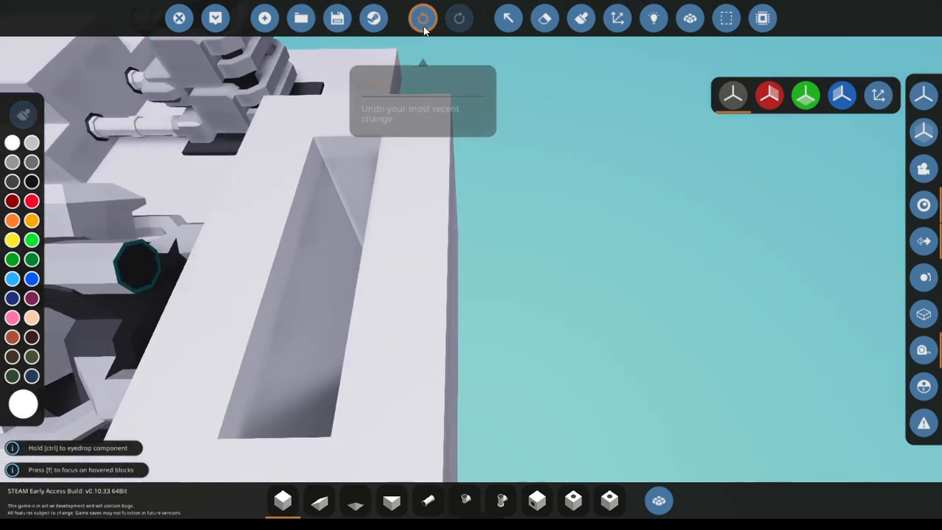
pyautogui.click(423, 18)
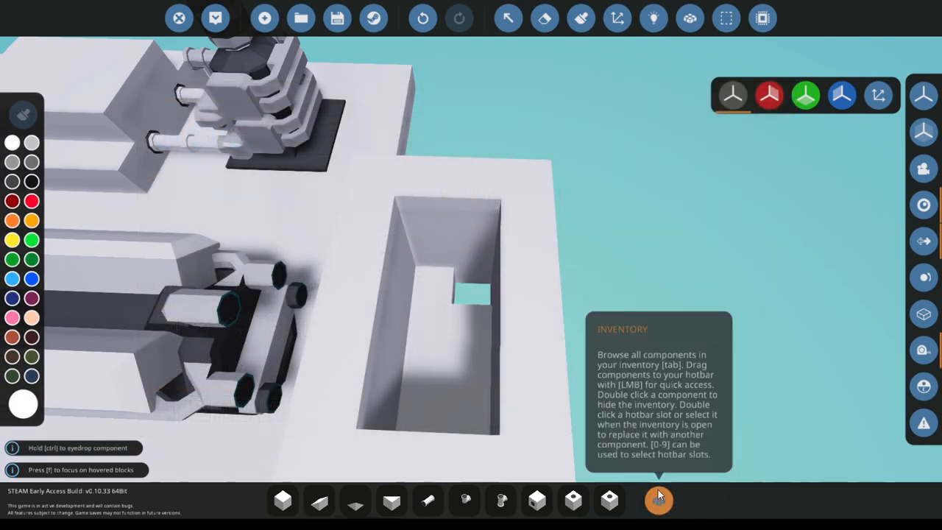
pyautogui.click(656, 501)
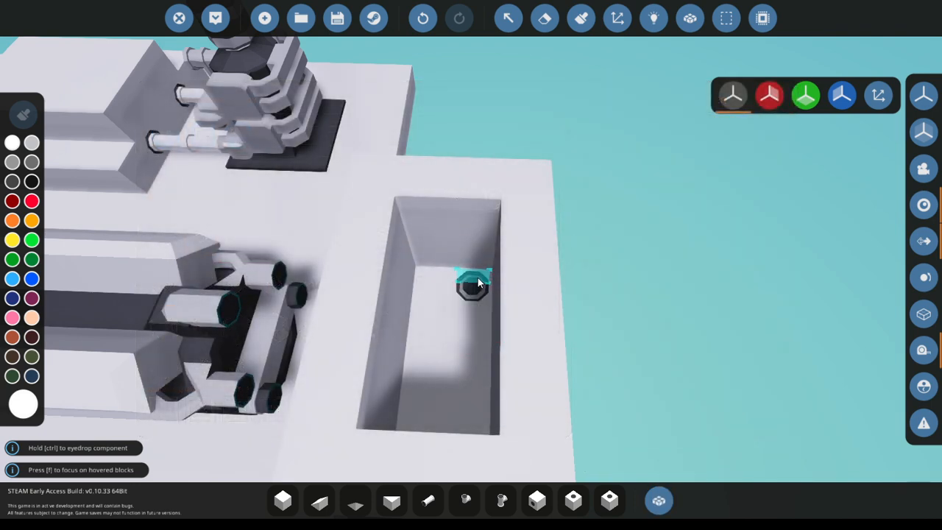
pyautogui.moveTo(715, 178)
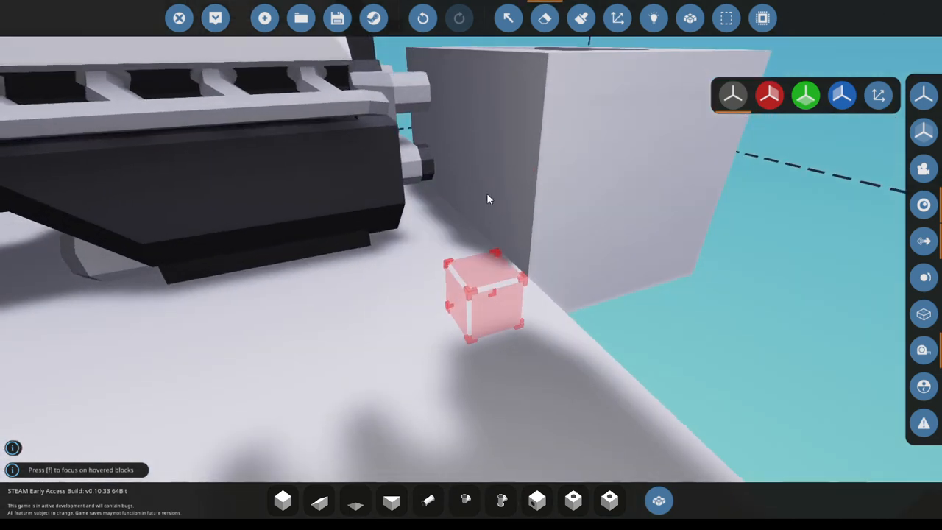
# - Remove the stray block, add vent slots and roof part of the well with deck blocks
pyautogui.moveTo(485, 198); pyautogui.dragTo(400, 218)
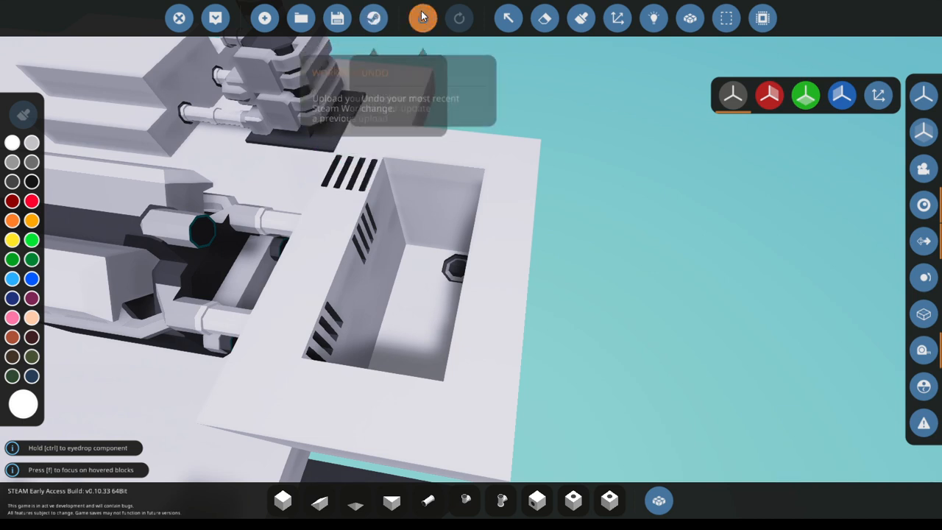
pyautogui.click(423, 18)
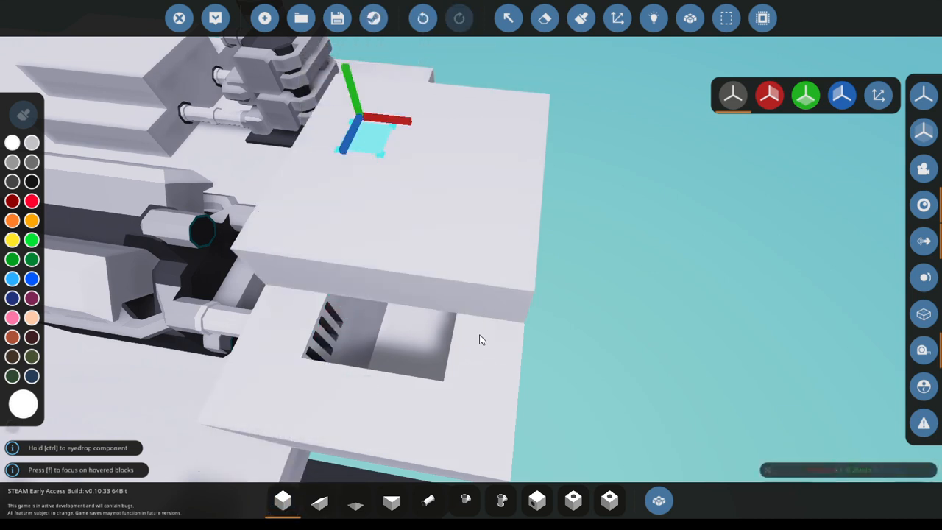
pyautogui.moveTo(483, 339); pyautogui.dragTo(430, 353)
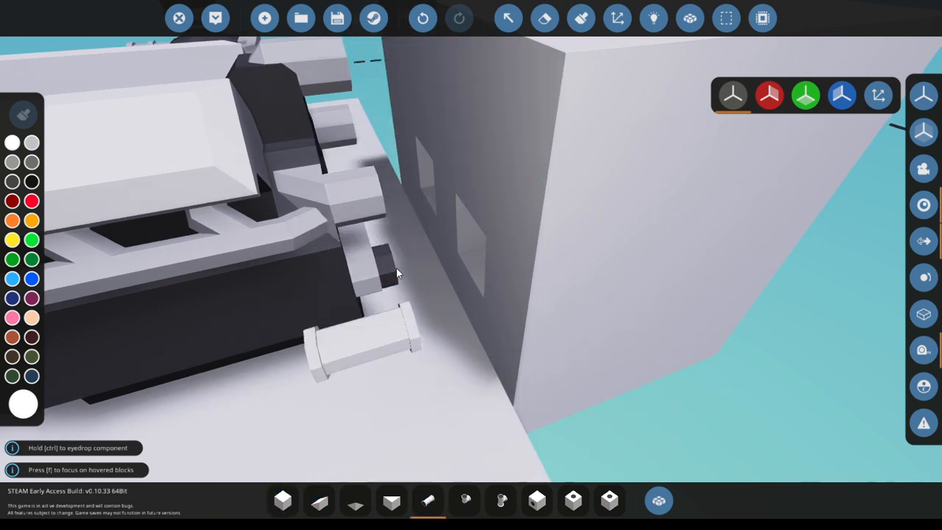
# - Inspect the rig around the large engine and undo the stray placement
pyautogui.moveTo(398, 272); pyautogui.dragTo(413, 410)
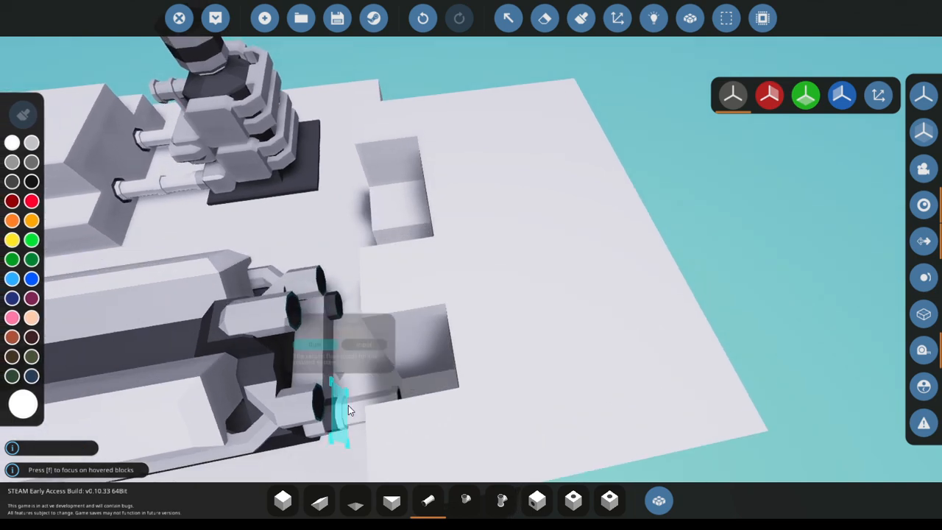
pyautogui.moveTo(351, 409); pyautogui.dragTo(430, 309)
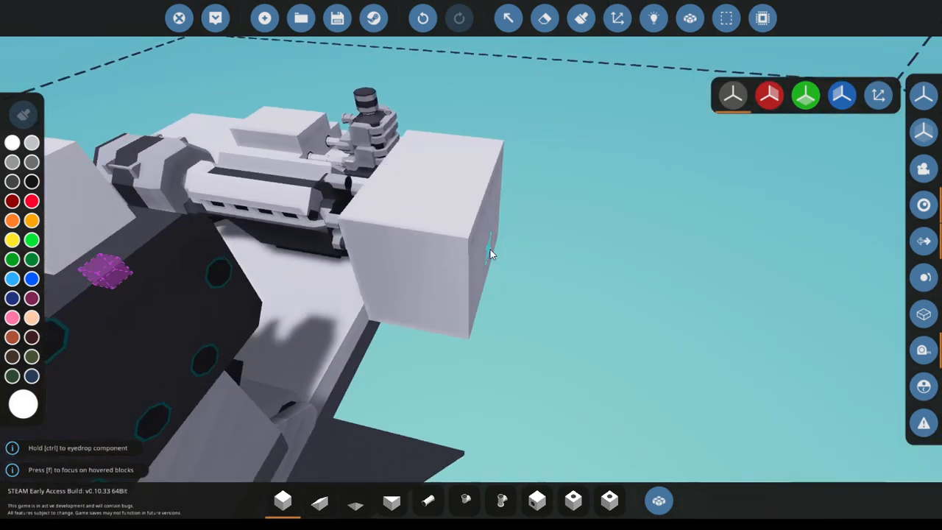
pyautogui.moveTo(492, 253); pyautogui.dragTo(471, 321)
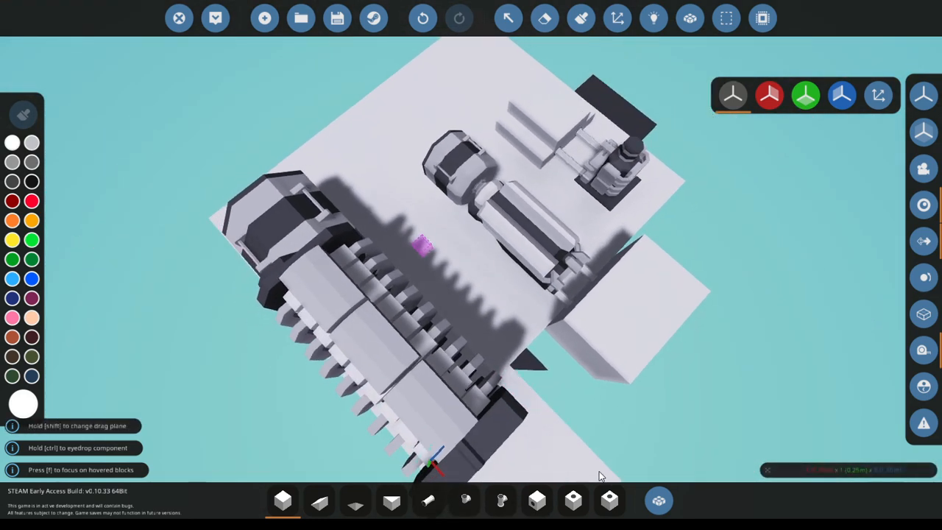
pyautogui.moveTo(600, 474); pyautogui.dragTo(361, 367)
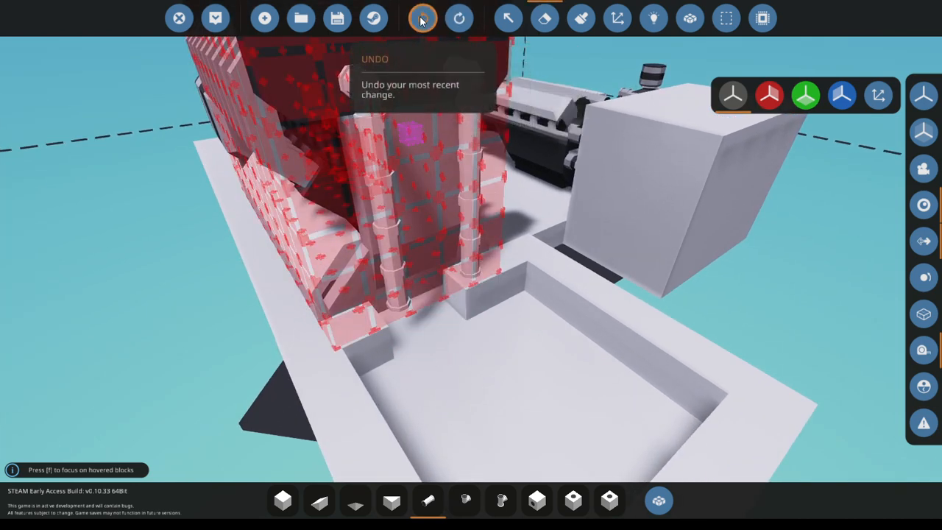
pyautogui.click(421, 18)
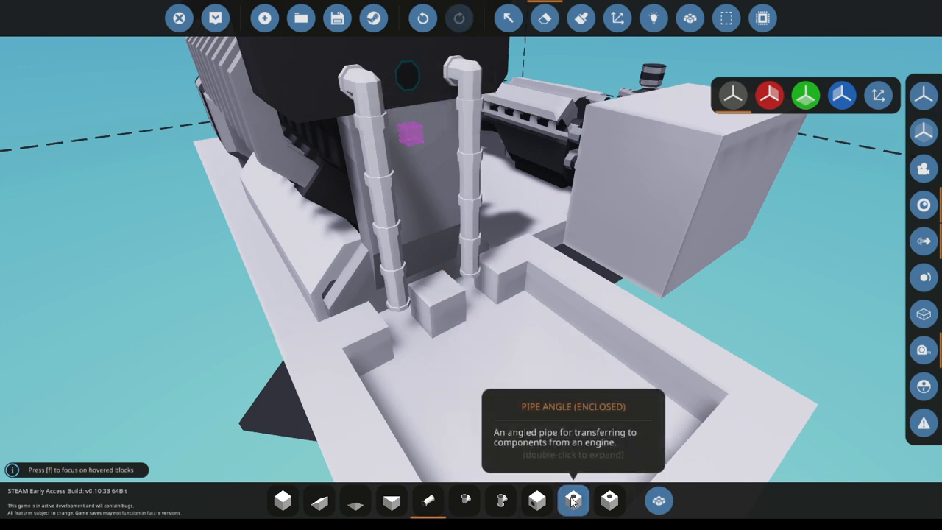
# - Run angled exhaust pipes from the large engine into the floor recess and fit an outlet vent
pyautogui.click(572, 500)
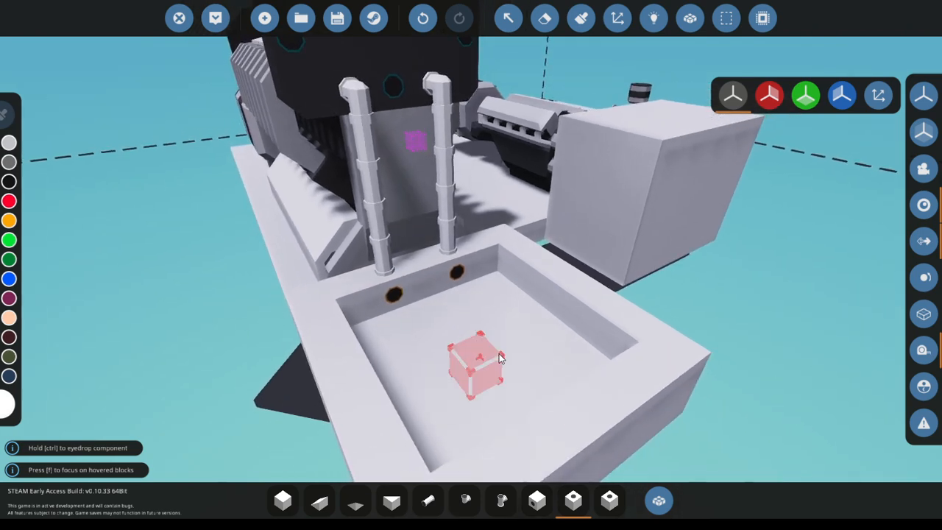
pyautogui.click(659, 501)
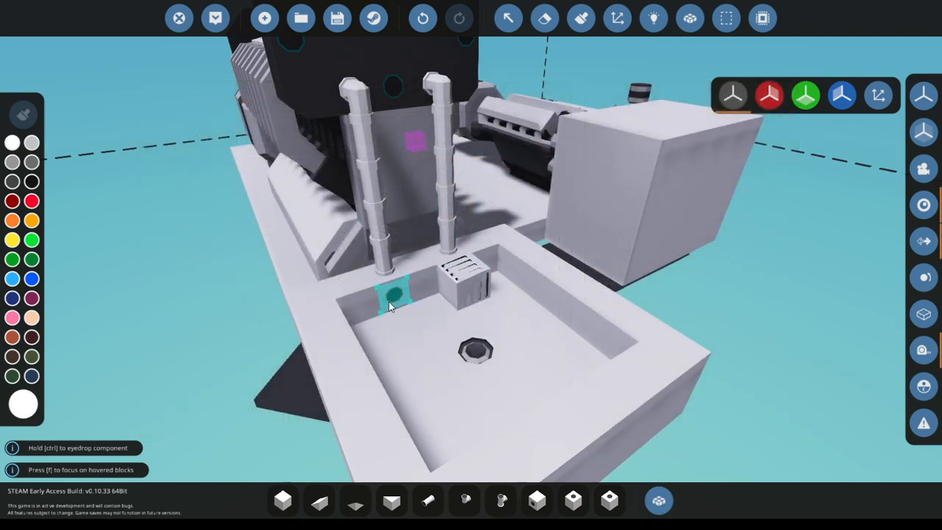
pyautogui.click(654, 17)
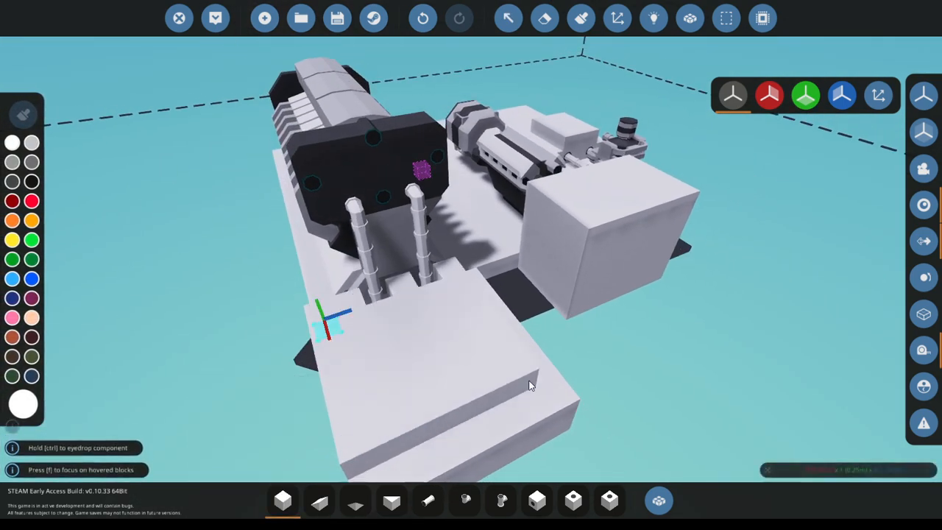
pyautogui.moveTo(530, 383); pyautogui.dragTo(766, 427)
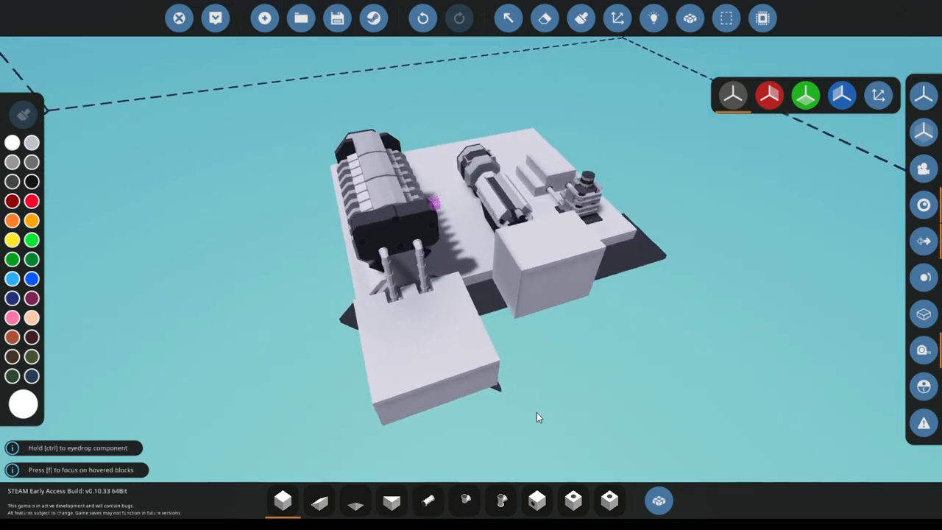
pyautogui.moveTo(538, 418); pyautogui.dragTo(308, 100)
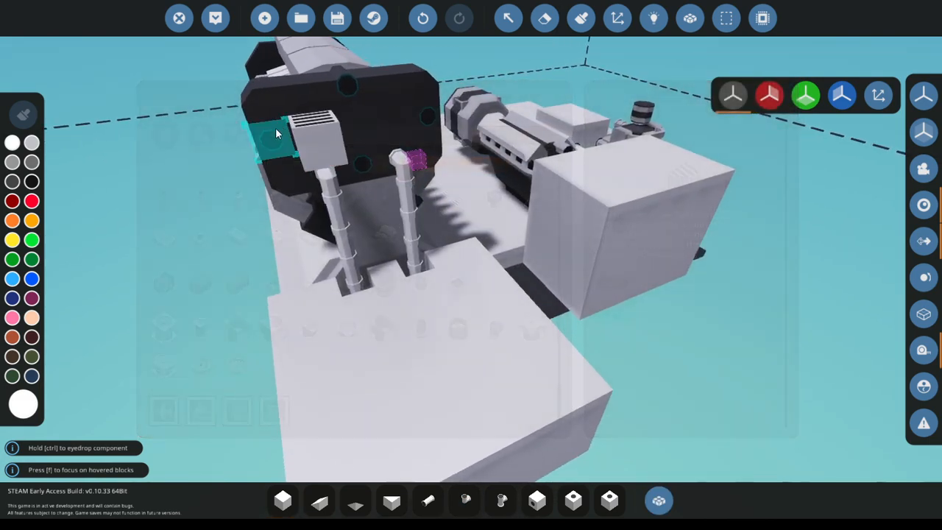
pyautogui.moveTo(424, 121)
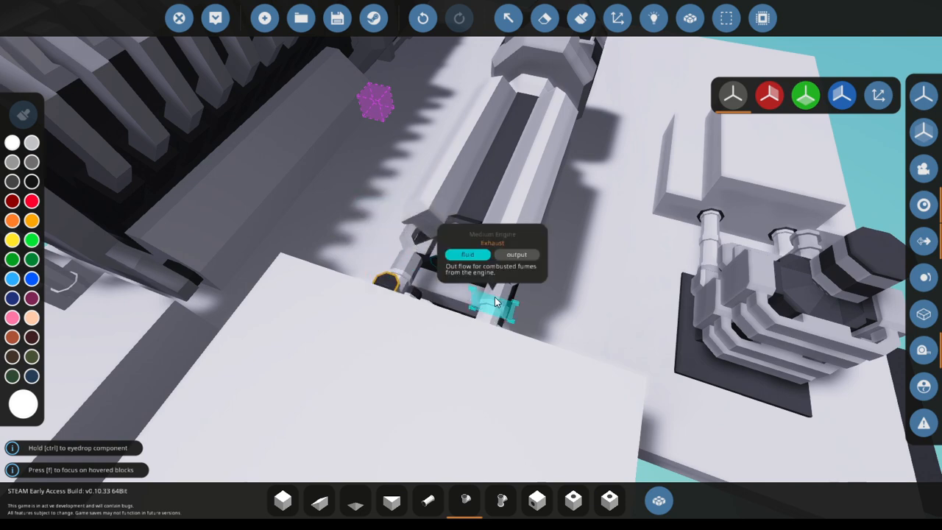
pyautogui.moveTo(374, 17)
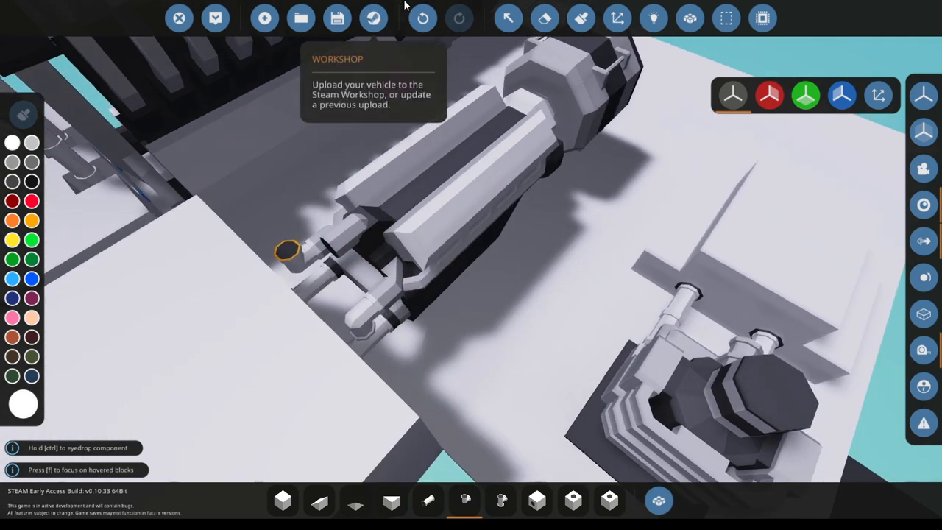
pyautogui.moveTo(375, 304)
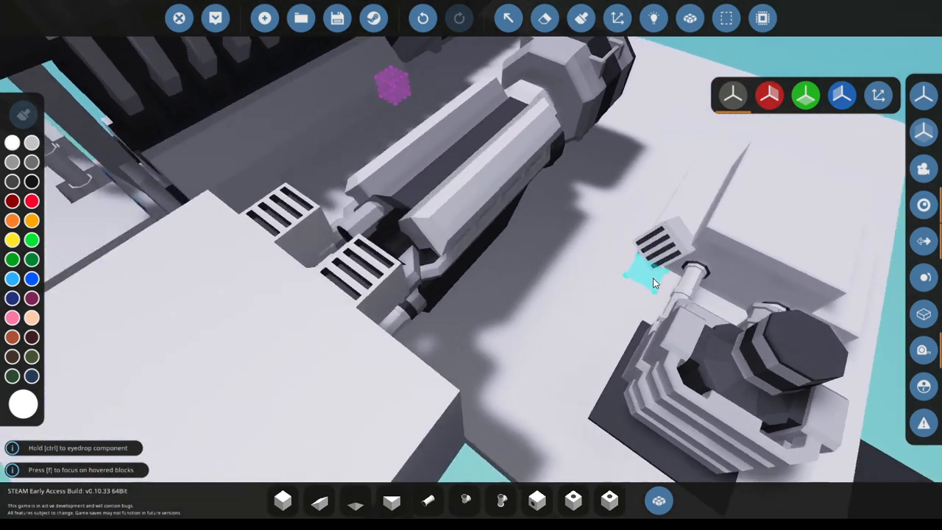
# - Place a matching generator on each engine and a battery bank at the platform corner
pyautogui.click(659, 501)
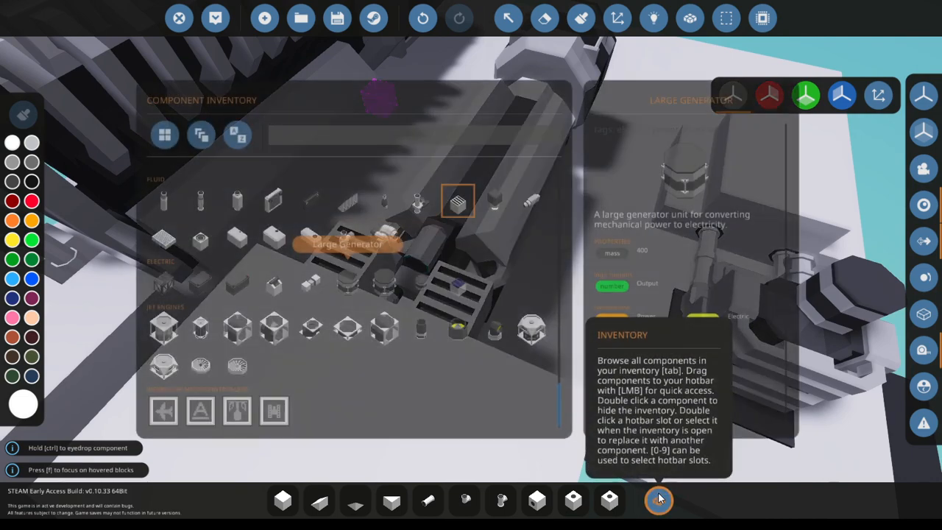
pyautogui.click(660, 500)
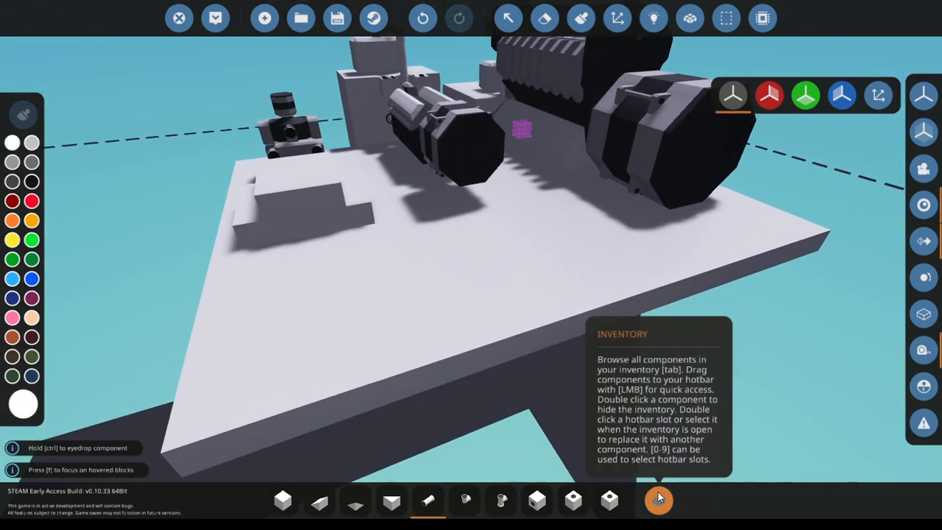
pyautogui.click(656, 501)
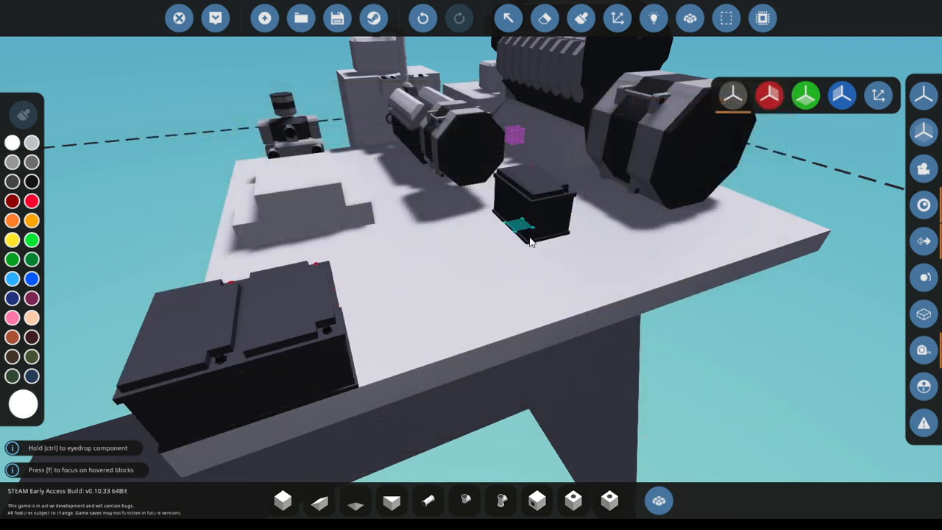
pyautogui.click(654, 18)
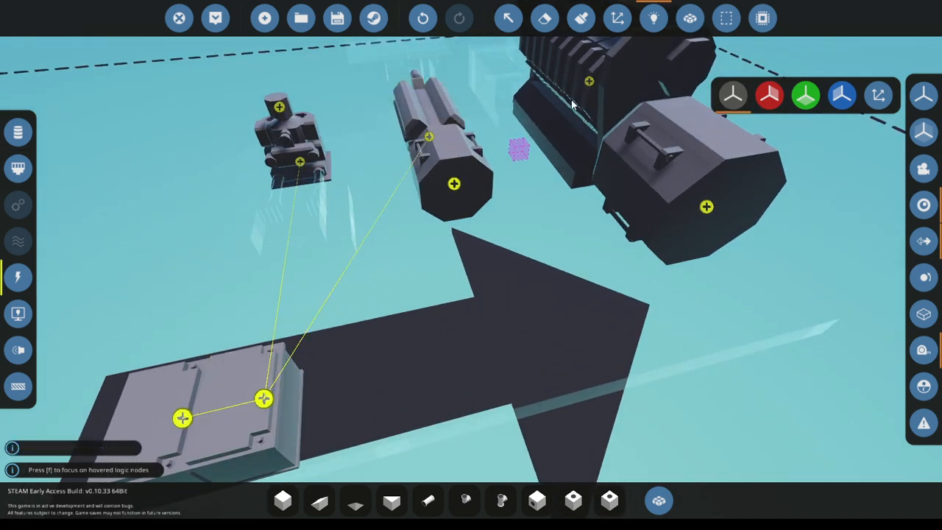
pyautogui.moveTo(262, 398)
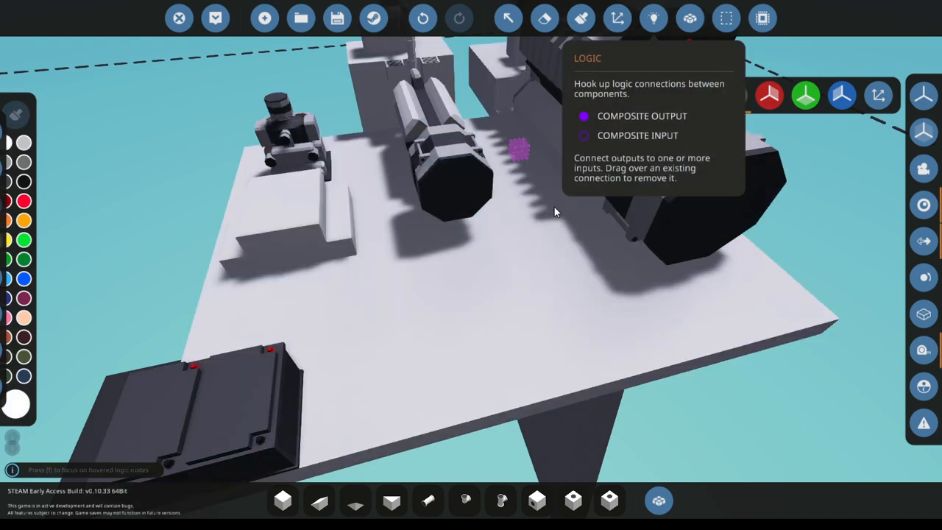
pyautogui.moveTo(660, 500)
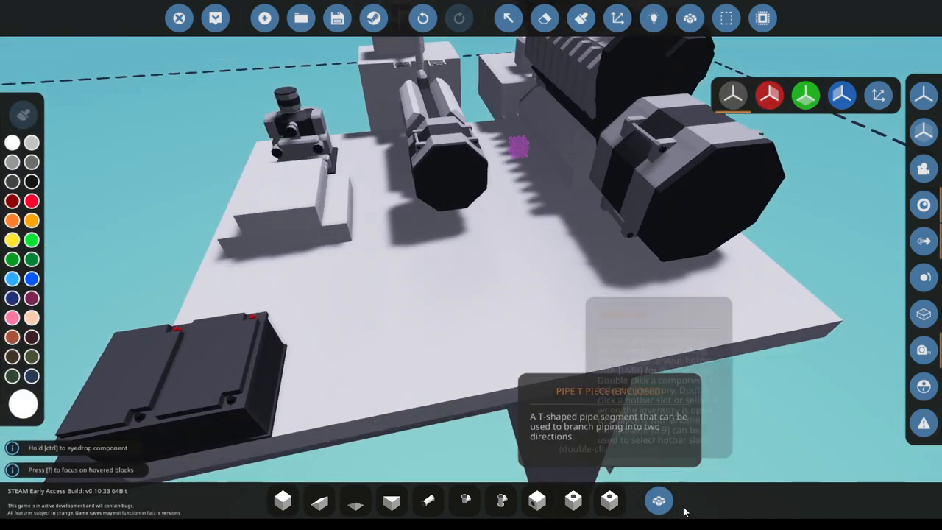
# - Pick a starter-like component from the inventory and set it near the battery bank
pyautogui.click(660, 500)
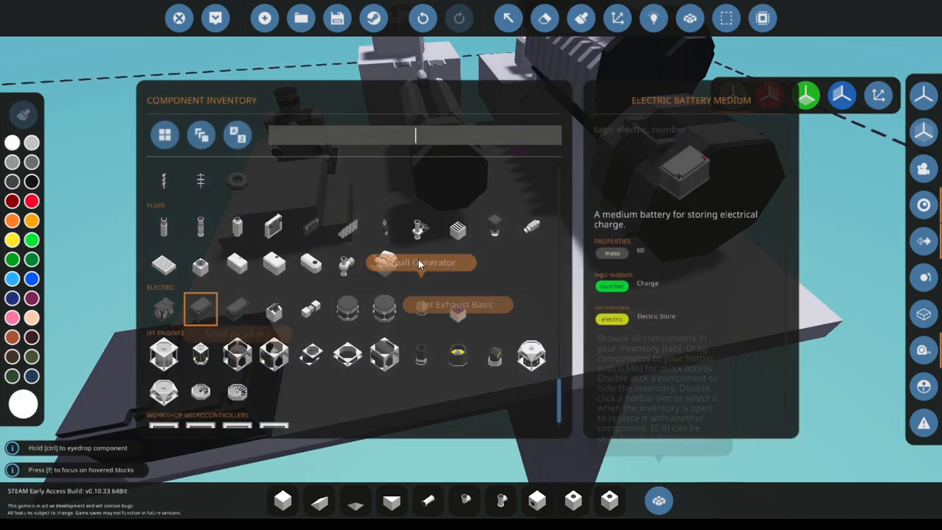
pyautogui.scroll(-3)
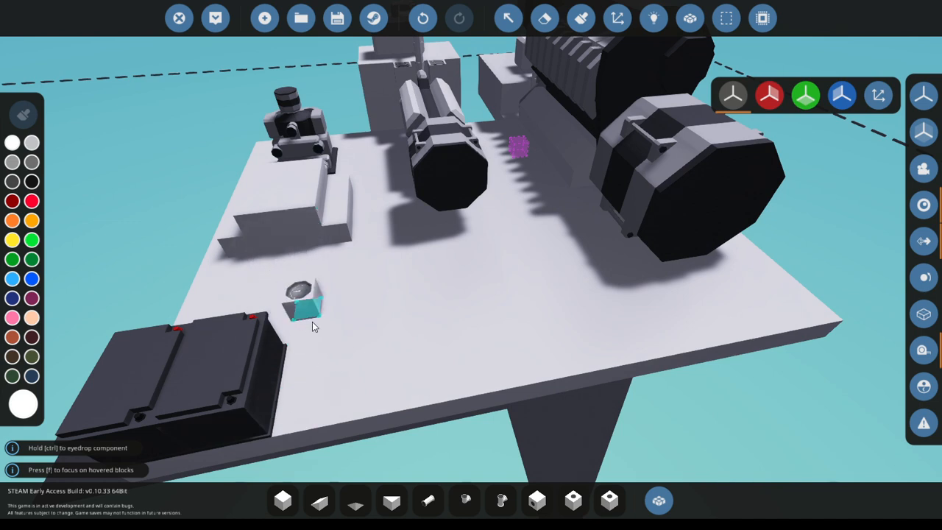
# - Name the three front dials small, medium and large for the three generators
pyautogui.moveTo(302, 302); pyautogui.dragTo(291, 401)
pyautogui.write('sm')
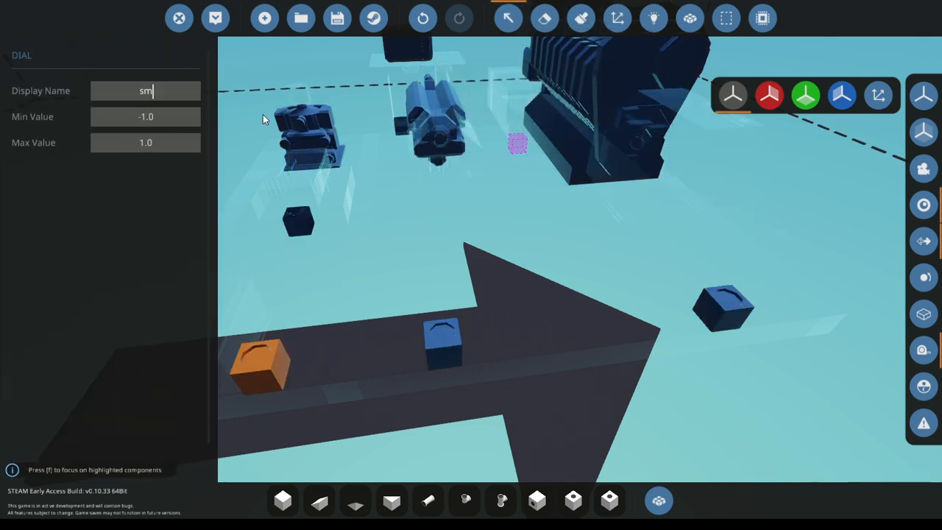
pyautogui.tripleClick(145, 91)
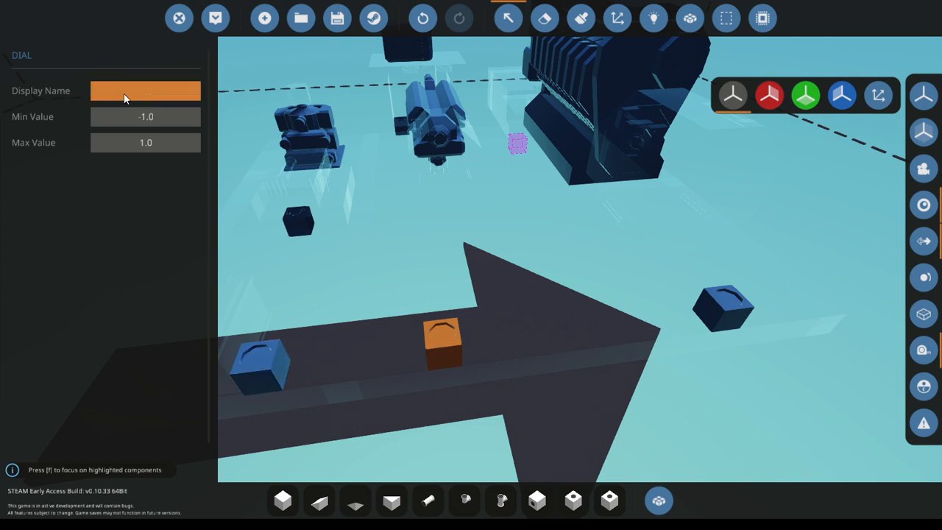
pyautogui.write('mediu')
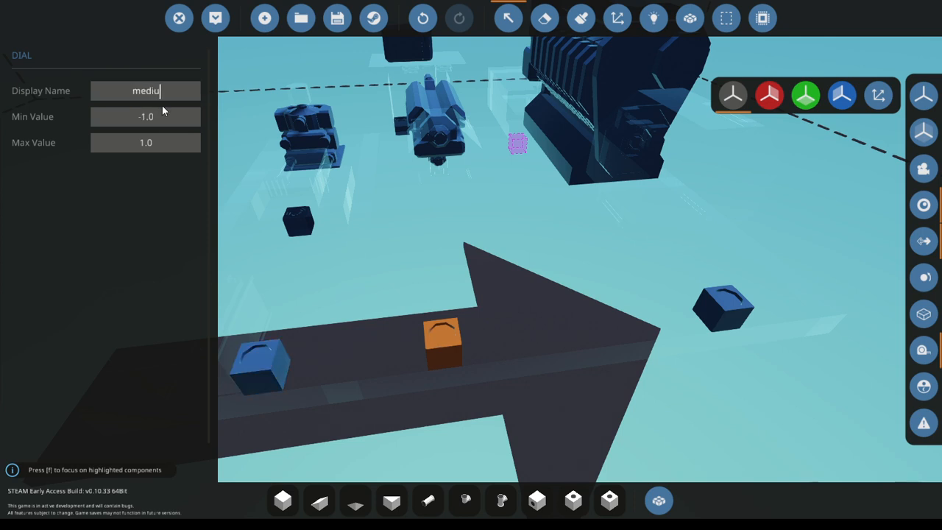
pyautogui.tripleClick(146, 91)
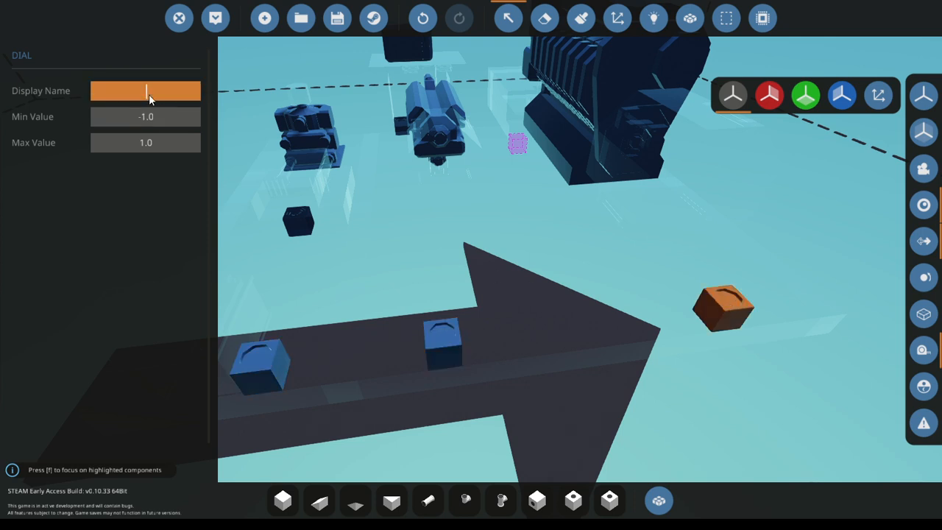
pyautogui.write('large')
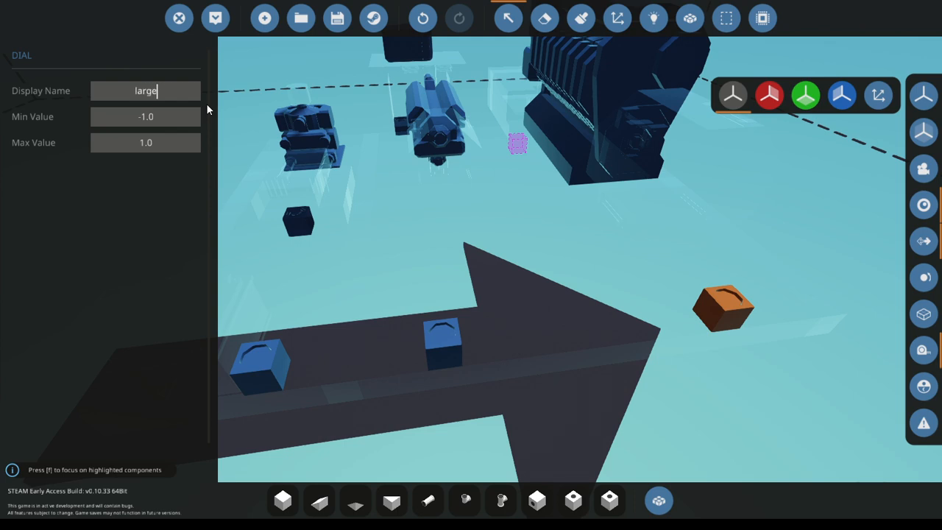
pyautogui.click(658, 501)
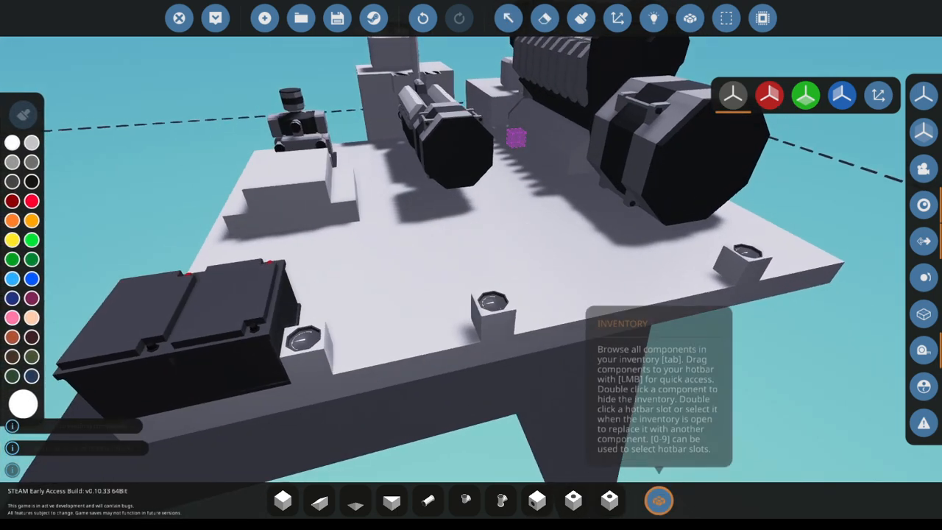
# - Place an instrument panel and dials along the platform's front edge beside each switch set
pyautogui.click(658, 500)
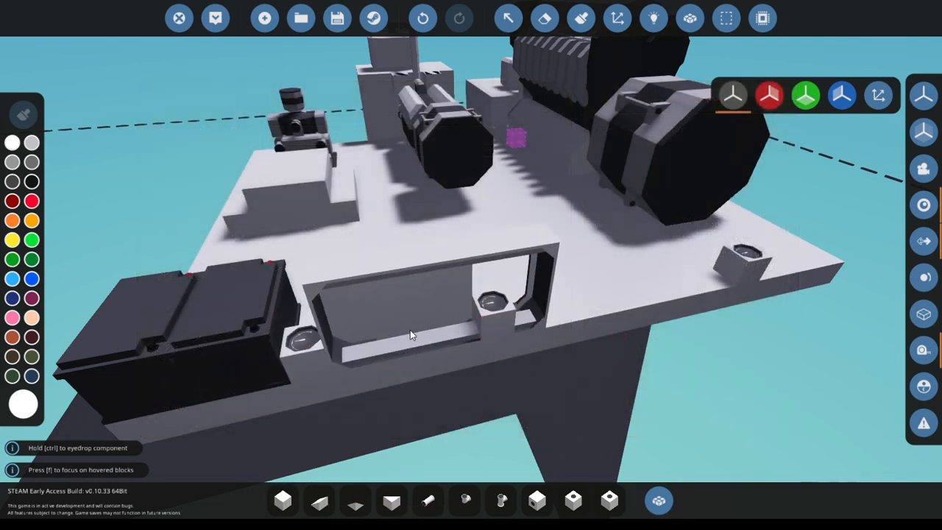
pyautogui.click(659, 501)
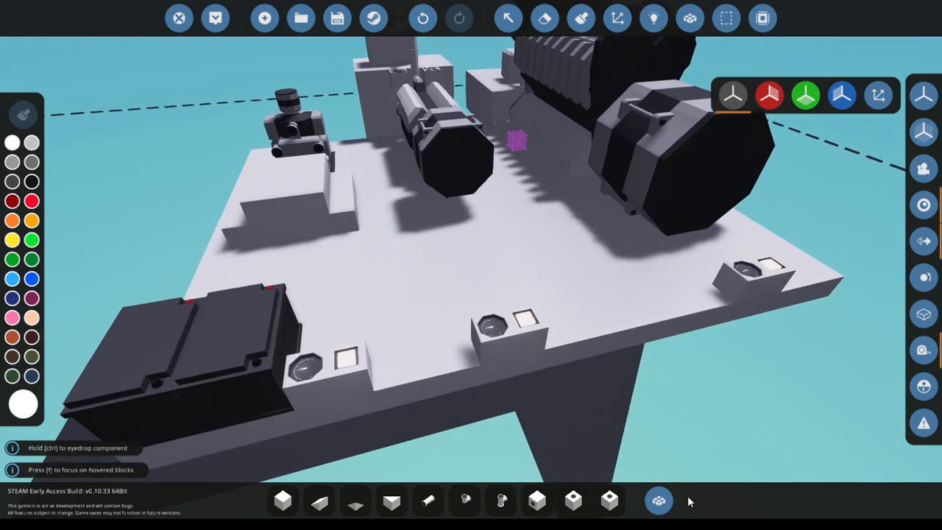
pyautogui.click(658, 501)
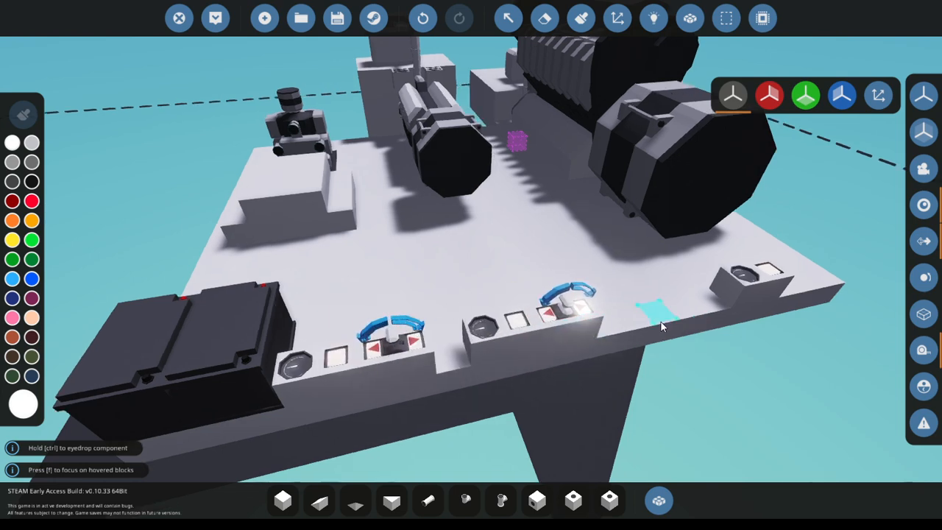
pyautogui.moveTo(654, 18)
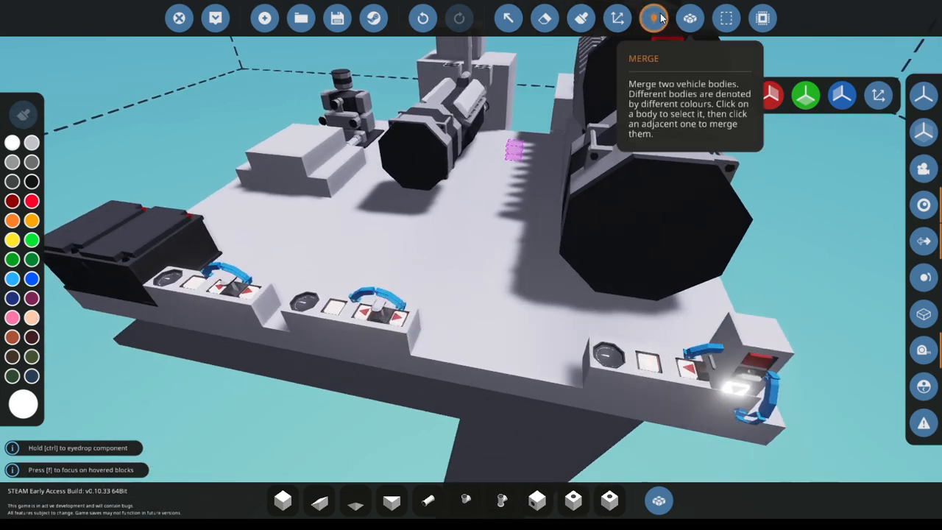
pyautogui.click(654, 17)
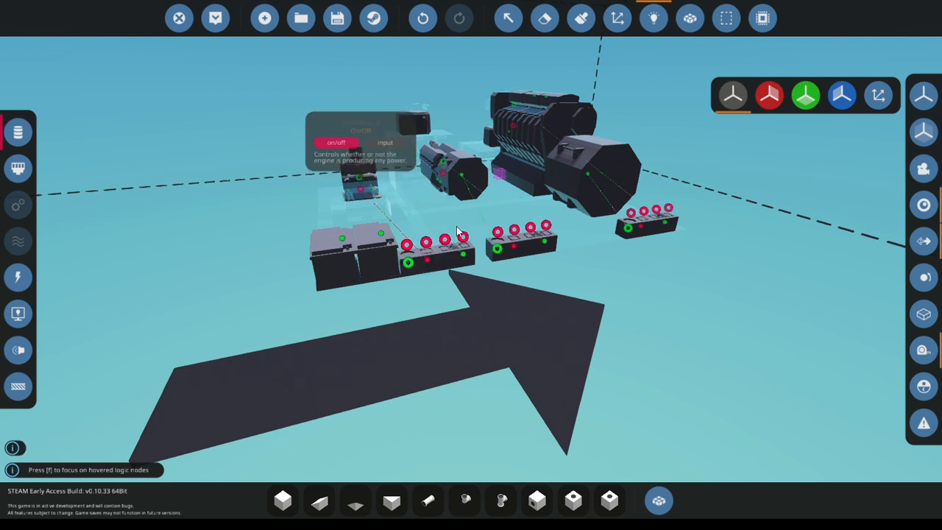
pyautogui.moveTo(639, 226)
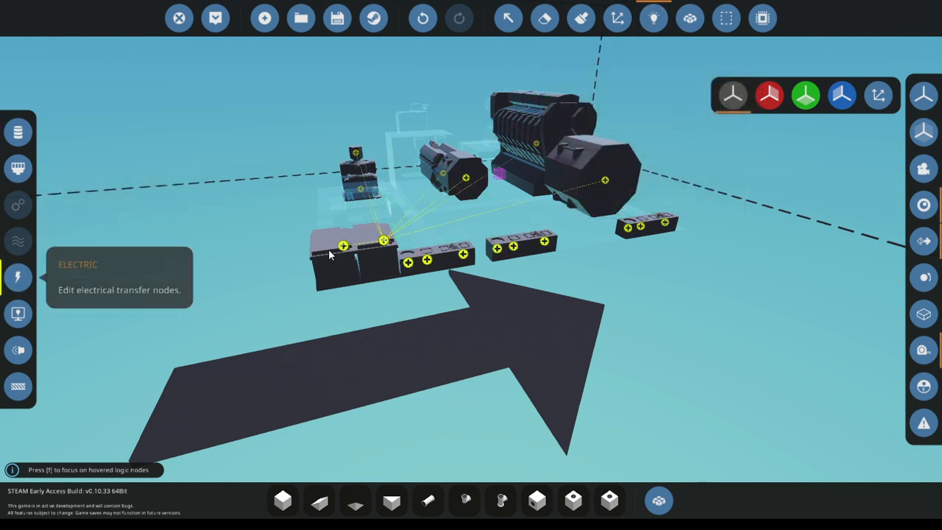
pyautogui.moveTo(409, 263)
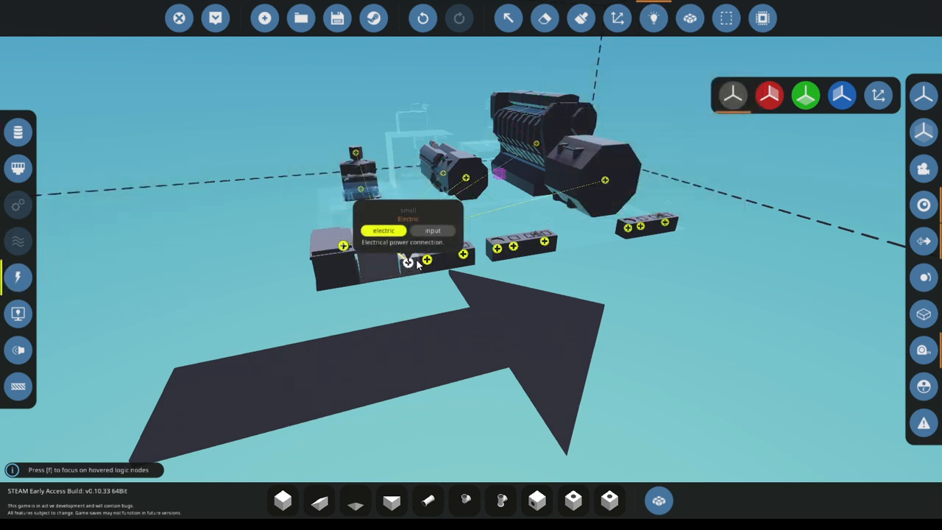
pyautogui.moveTo(514, 247)
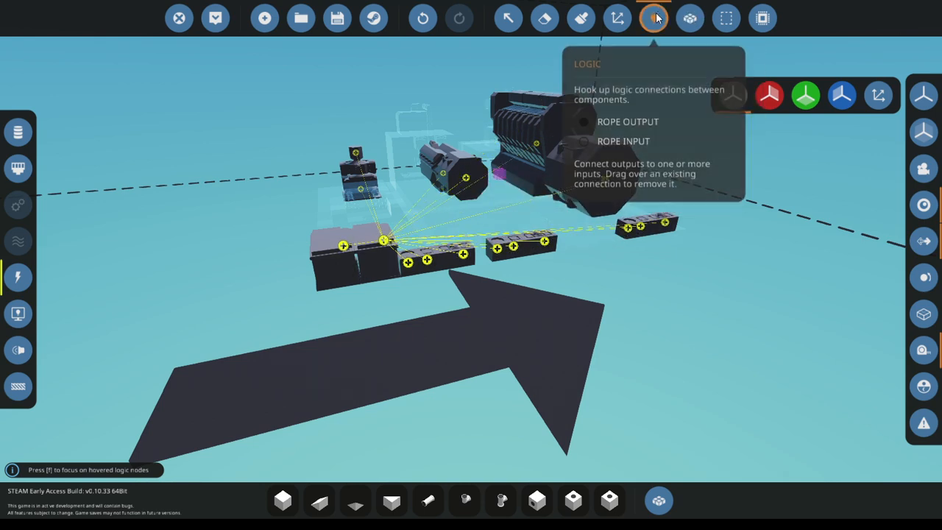
# - Link the generators' electrical outputs to the batteries and dials, then spawn the rig
pyautogui.click(215, 18)
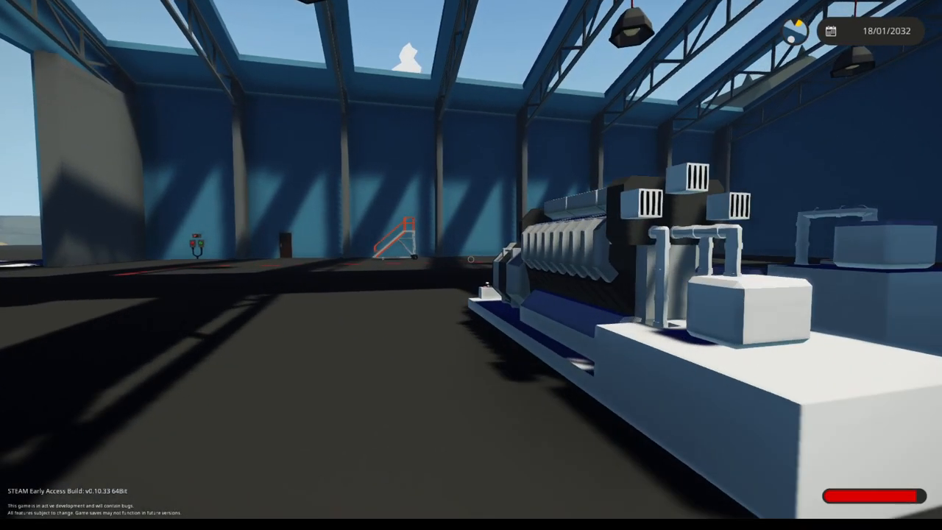
pyautogui.moveTo(471, 265)
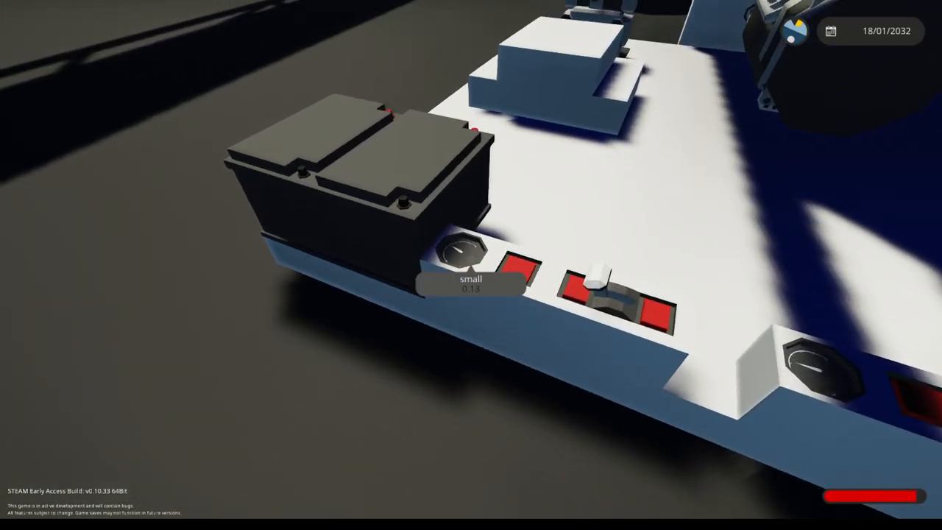
pyautogui.moveTo(471, 265)
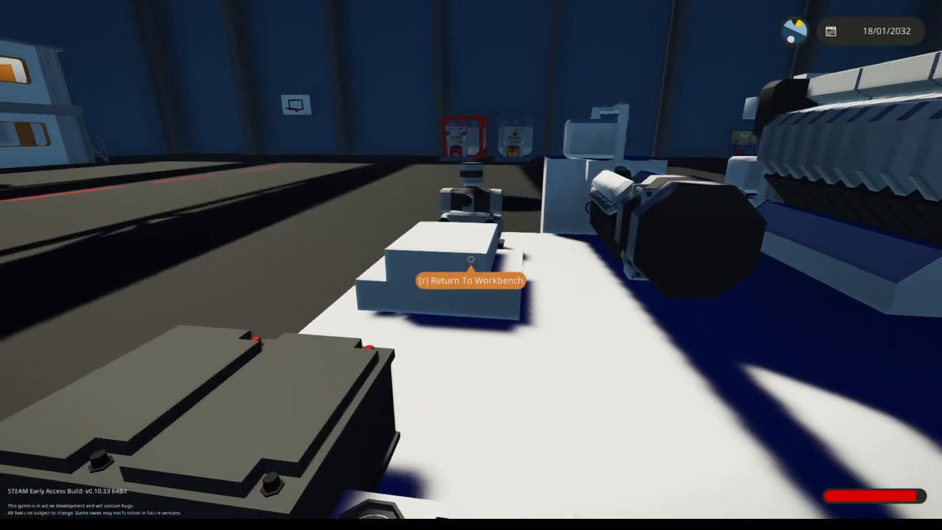
# - Return the spawned rig to the workbench after reading the small generator's dial
pyautogui.press('r')
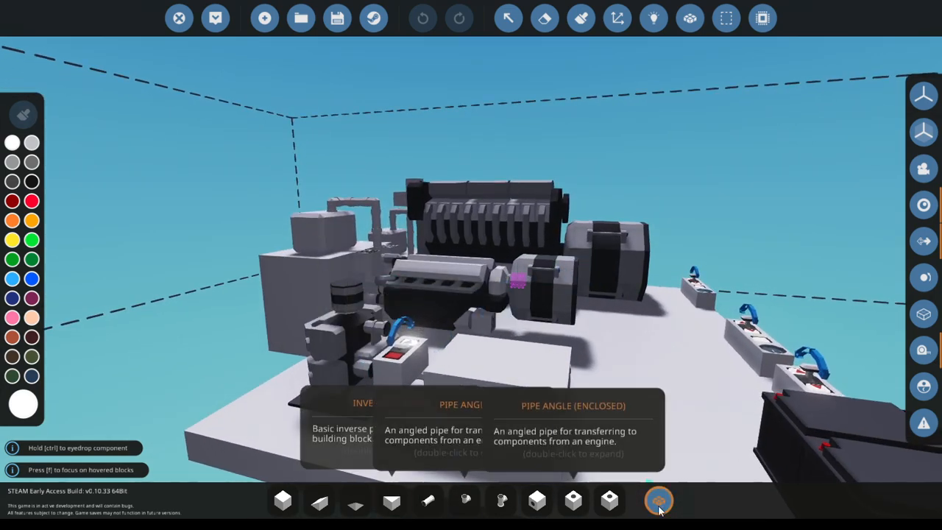
# - Fit an angled pipe onto the small engine's fuel supply port
pyautogui.click(660, 500)
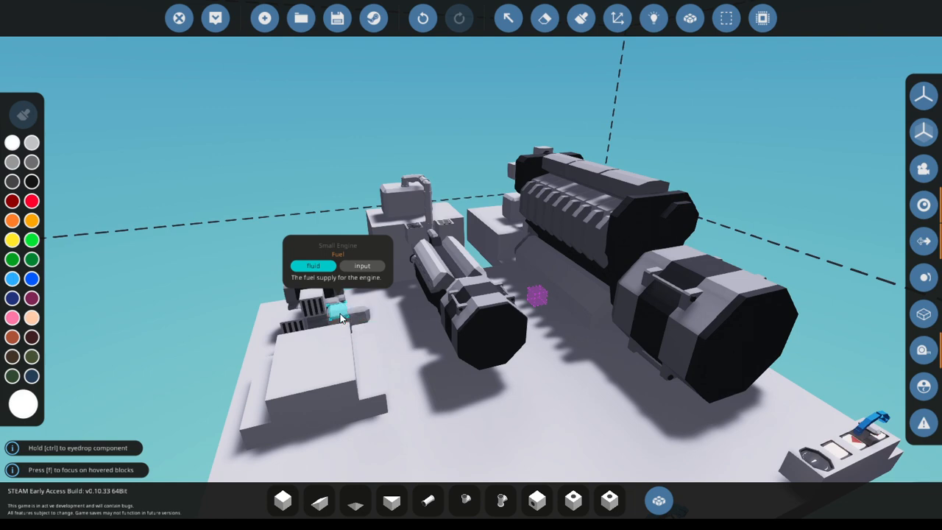
pyautogui.click(652, 18)
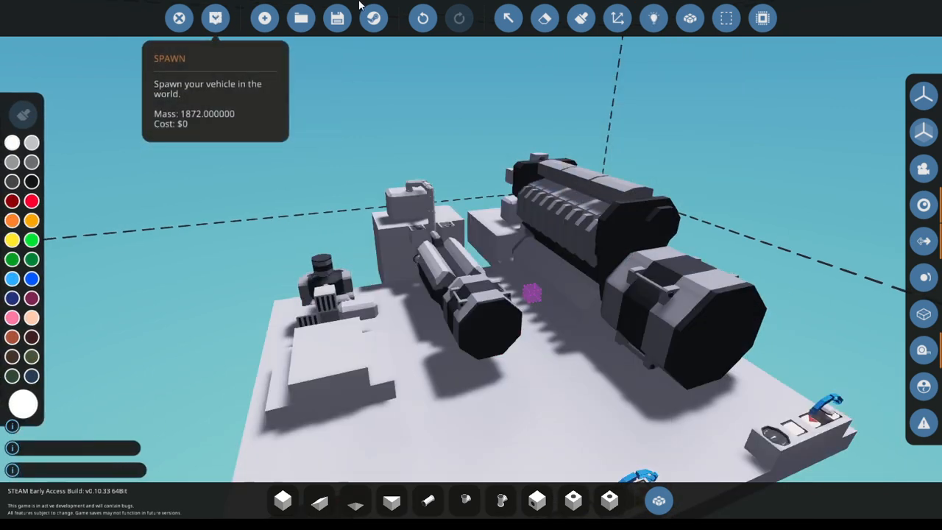
# - Spawn the rig into the hangar to start the engines and inspect it
pyautogui.click(215, 18)
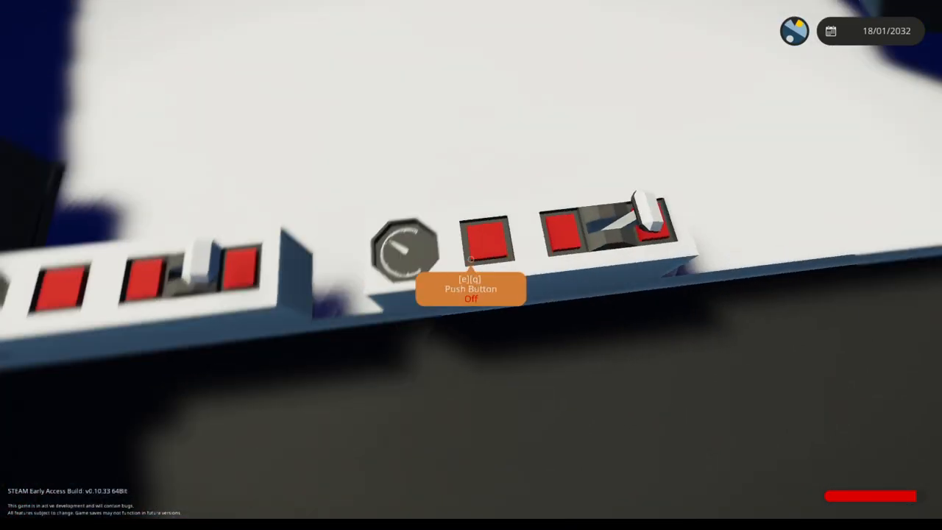
pyautogui.moveTo(472, 265)
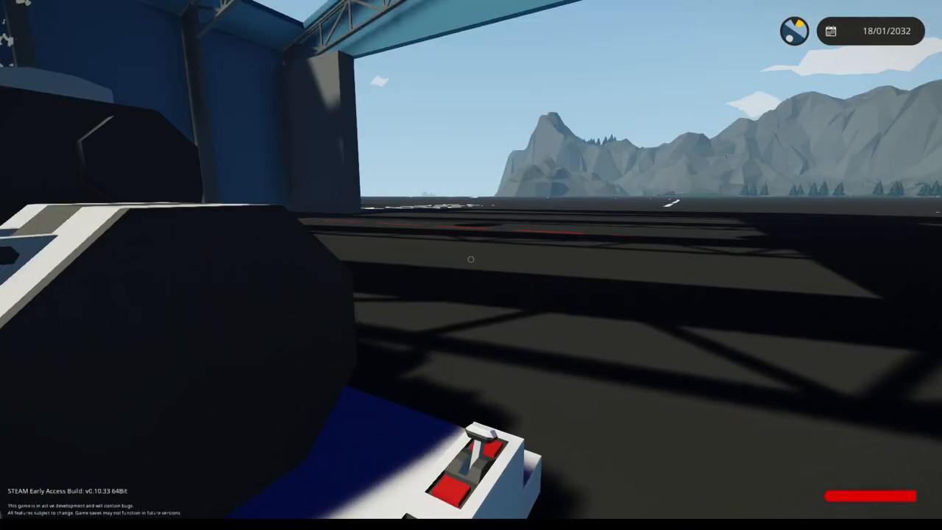
pyautogui.moveTo(471, 265)
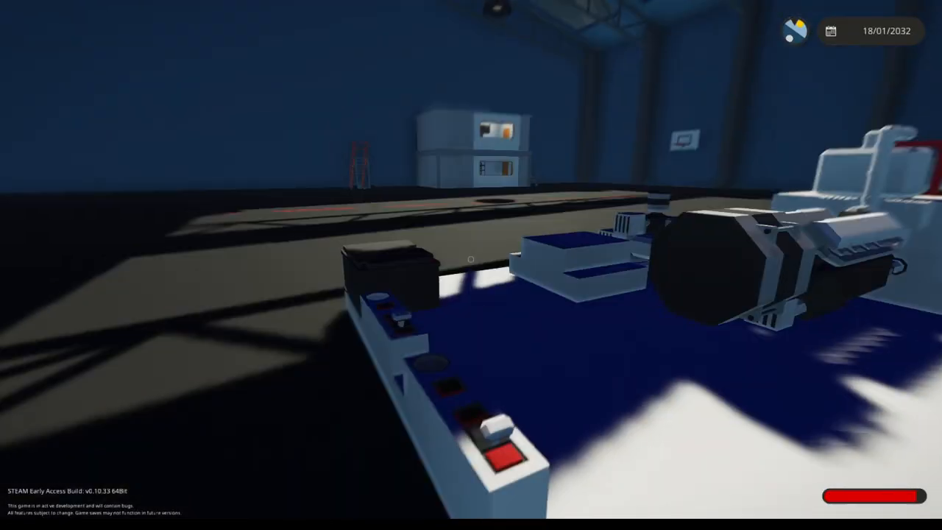
pyautogui.moveTo(471, 265)
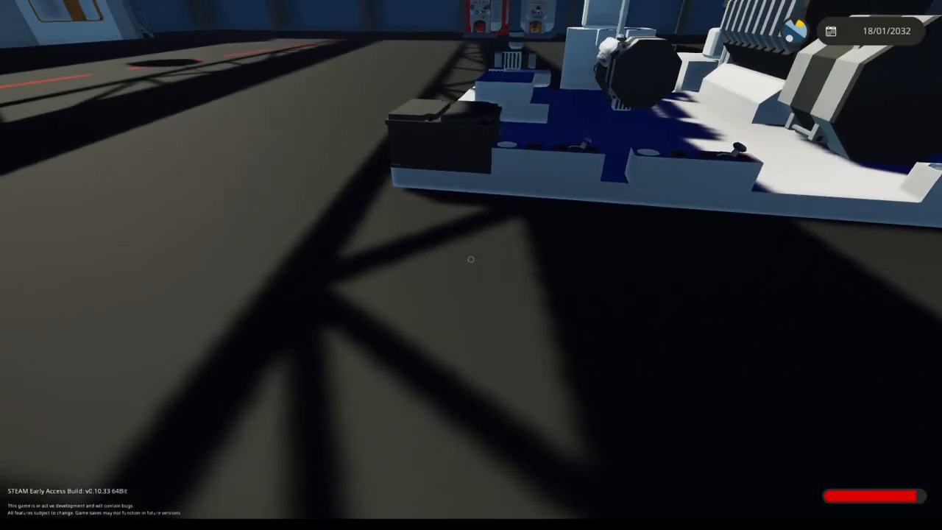
# - Return the rig to the workbench via the pause menu and review its wiring in logic view
pyautogui.press('Escape')
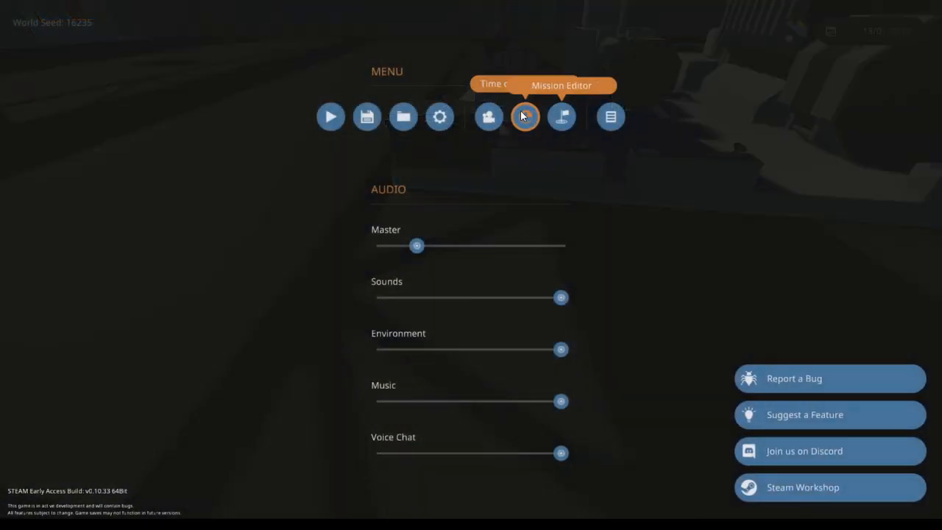
pyautogui.click(524, 116)
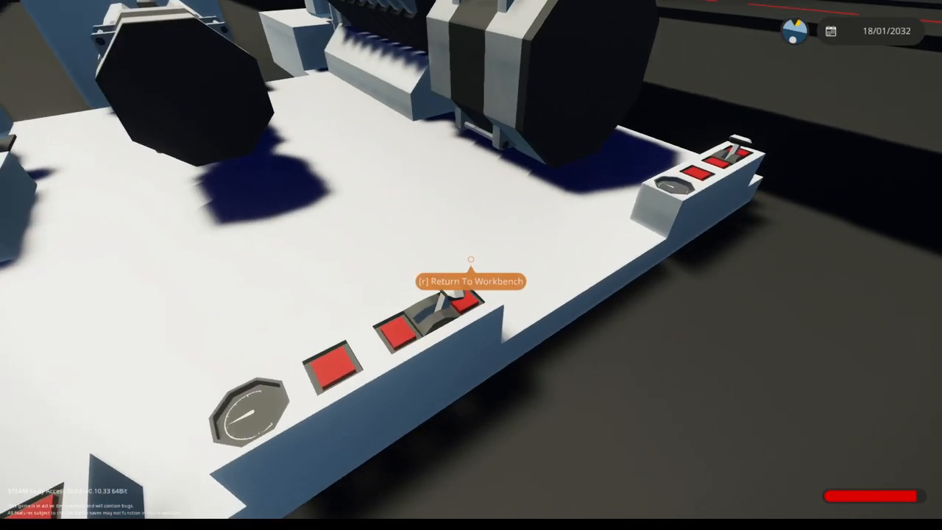
pyautogui.press('r')
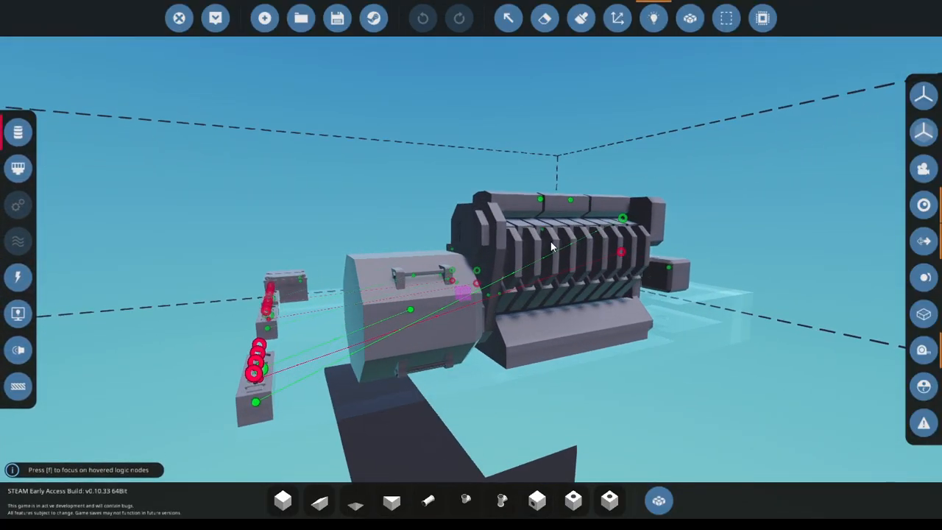
pyautogui.moveTo(552, 248); pyautogui.dragTo(430, 220)
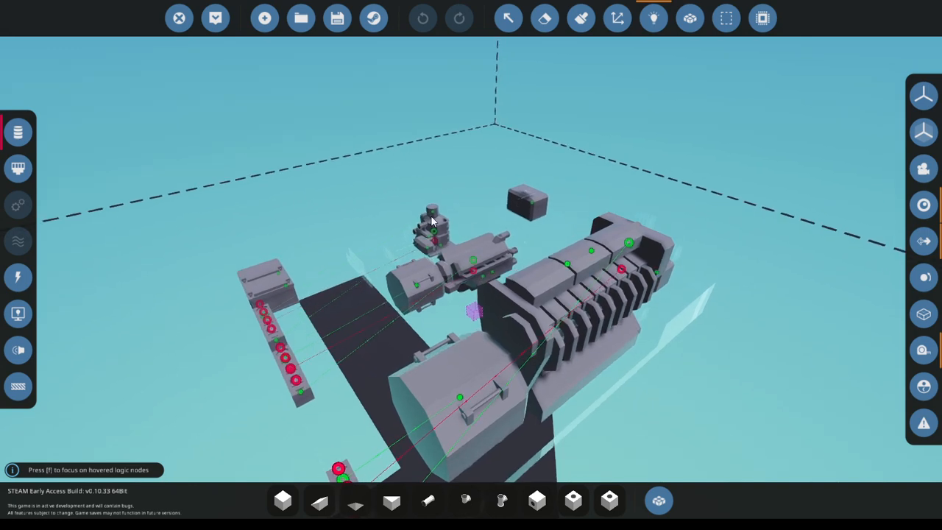
pyautogui.click(215, 17)
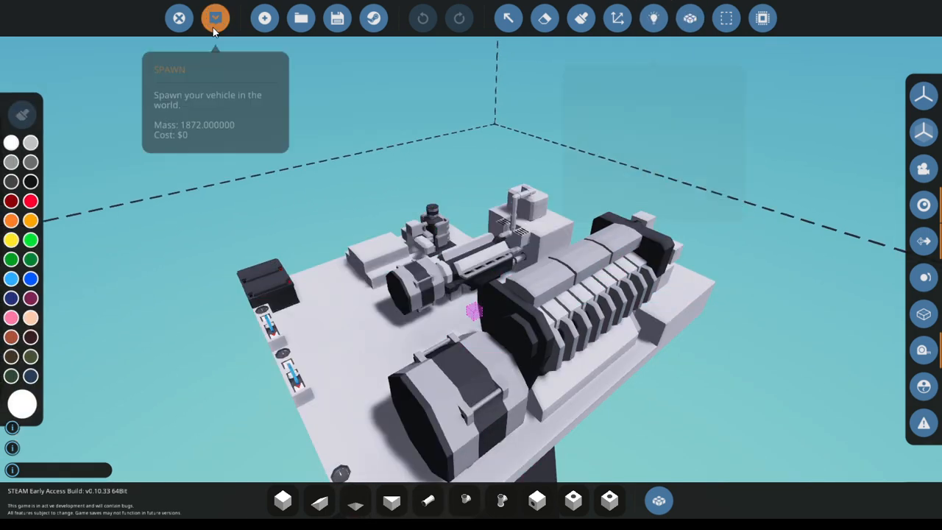
# - Spawn the rig again to look over the engines, buttons and dials
pyautogui.click(215, 17)
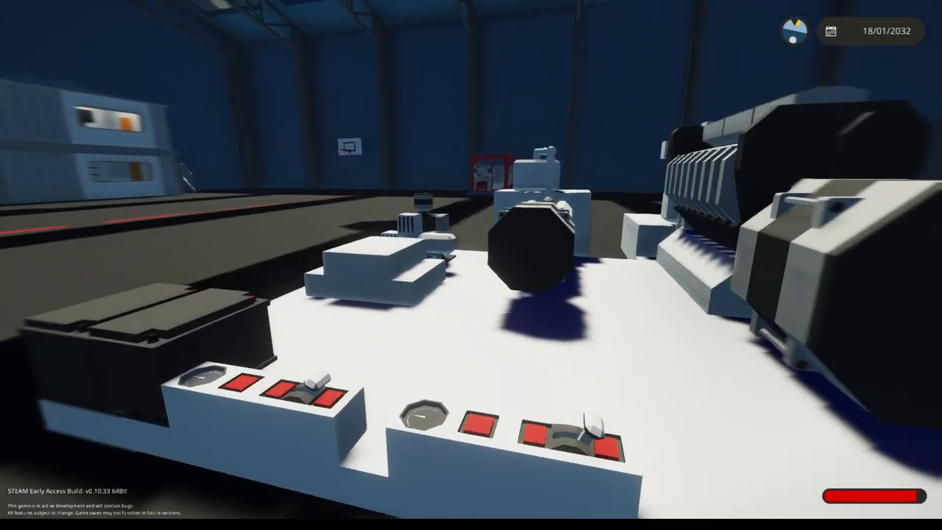
pyautogui.moveTo(471, 265)
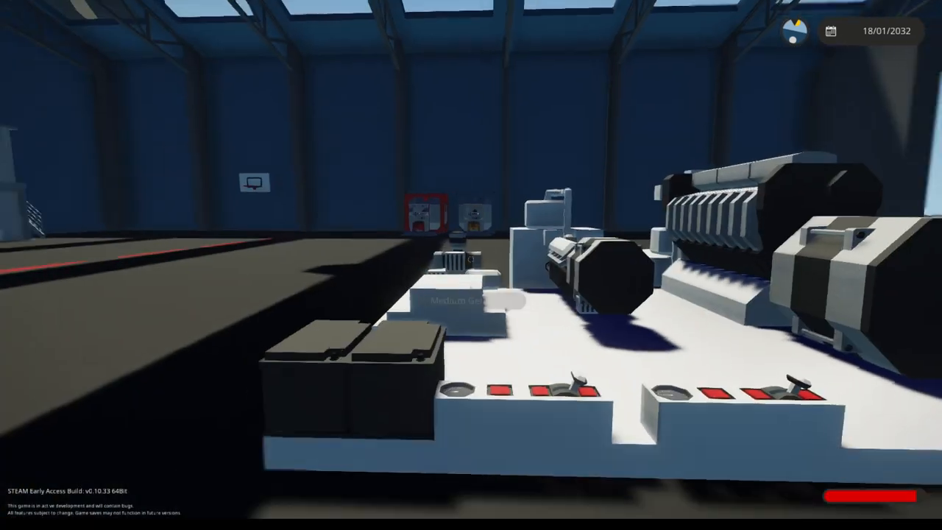